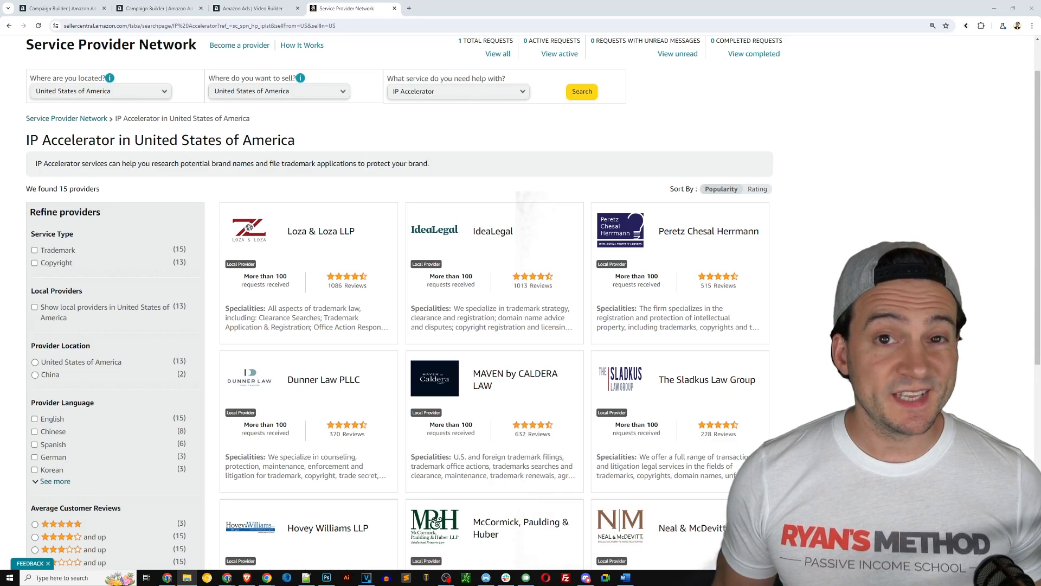
- Switch to the Campaign Builder tab showing the 'Choose your campaign type' page
left_click(59, 8)
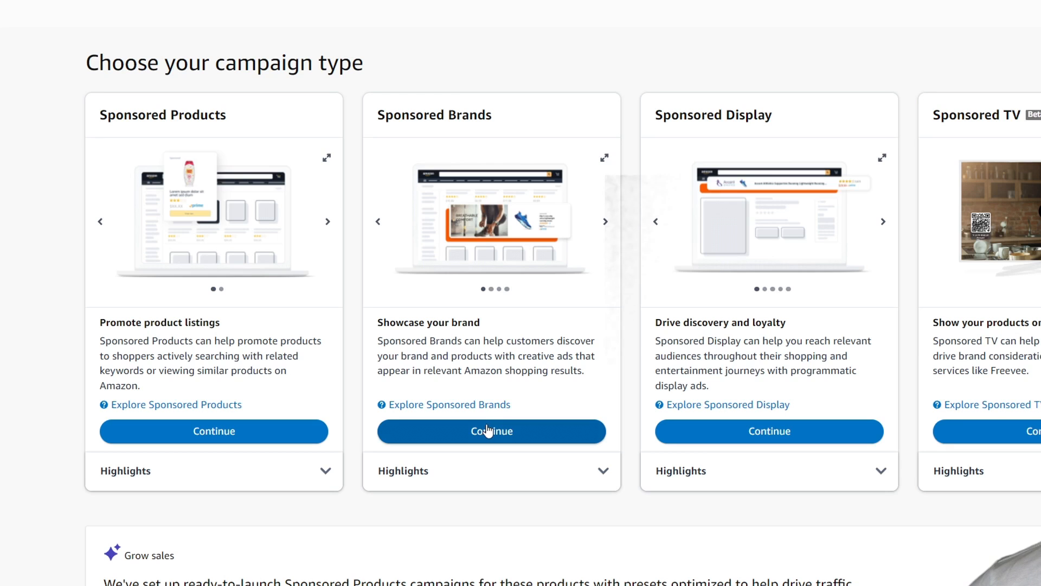
- Choose Sponsored Brands, name it 'SB - Video - B07N7KFHVH', and enter a $5.00 budget
left_click(491, 430)
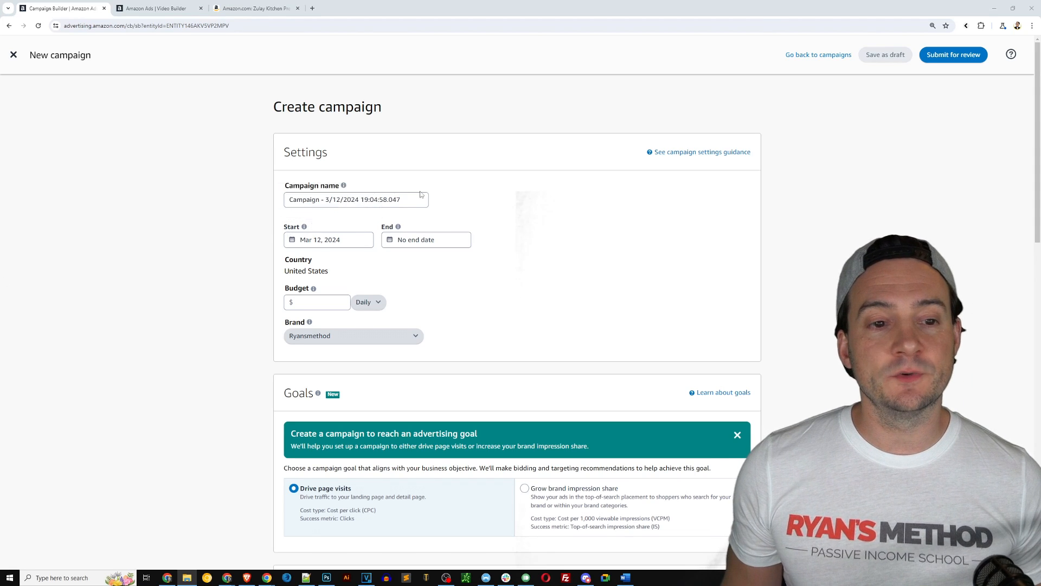
triple_click(355, 199)
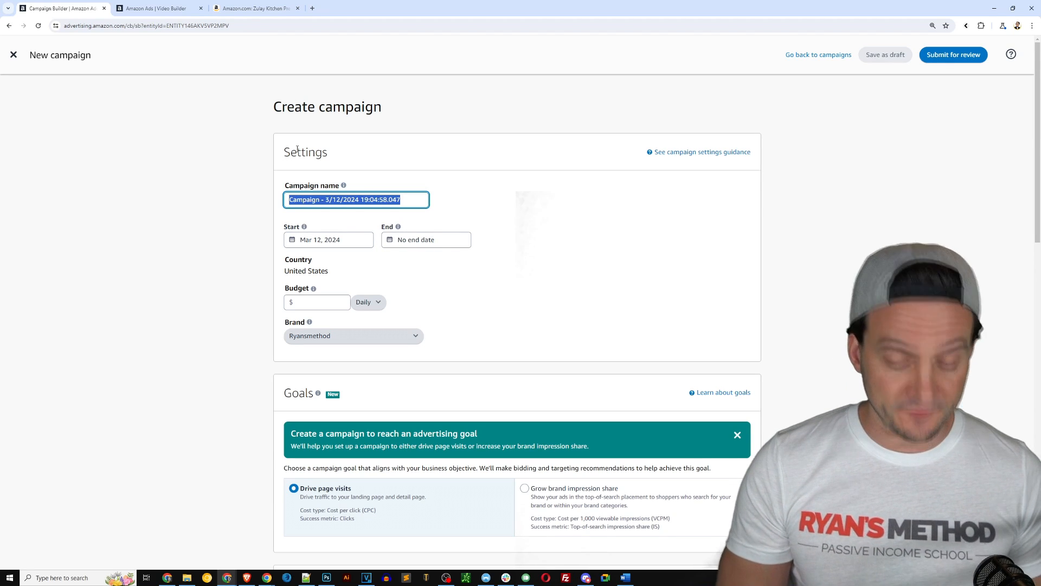
type("SB -")
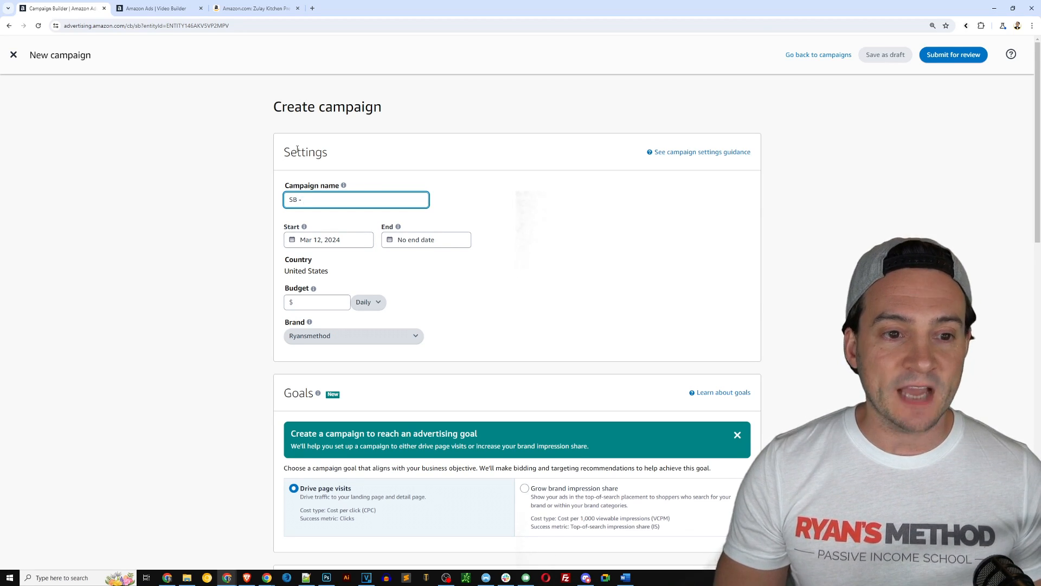
type("Video -")
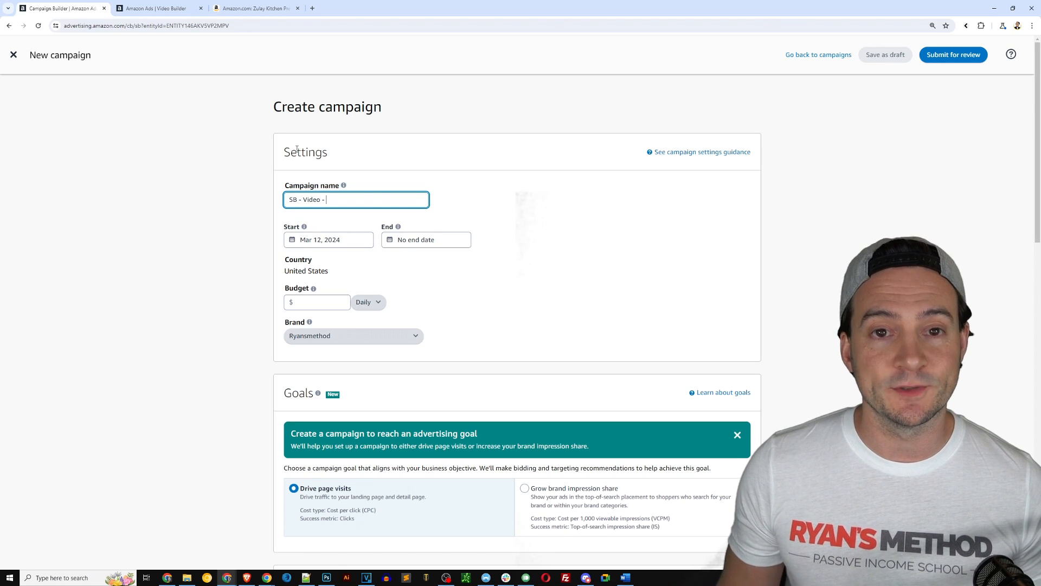
left_click(258, 8)
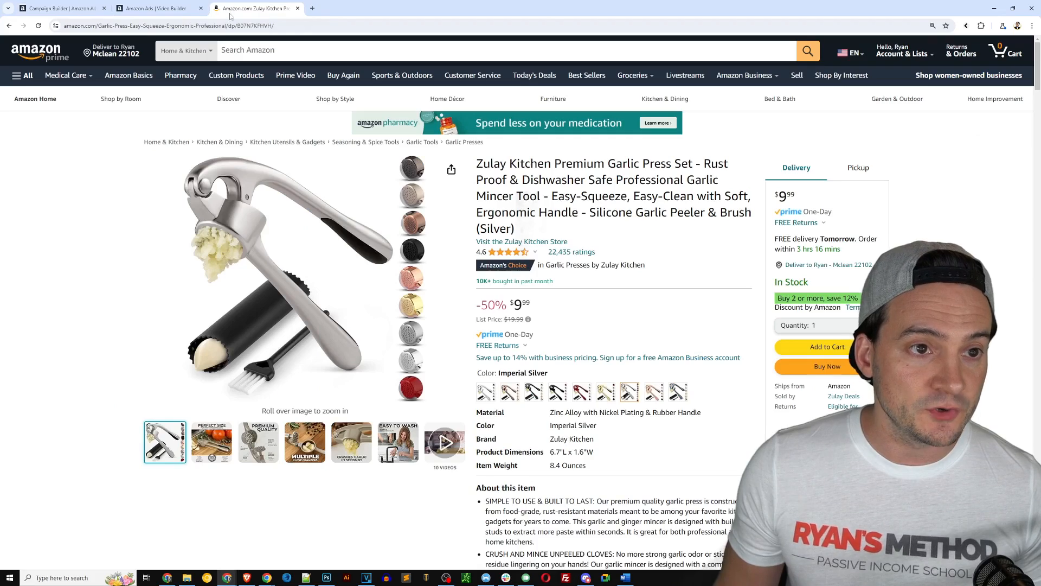
left_click(60, 8)
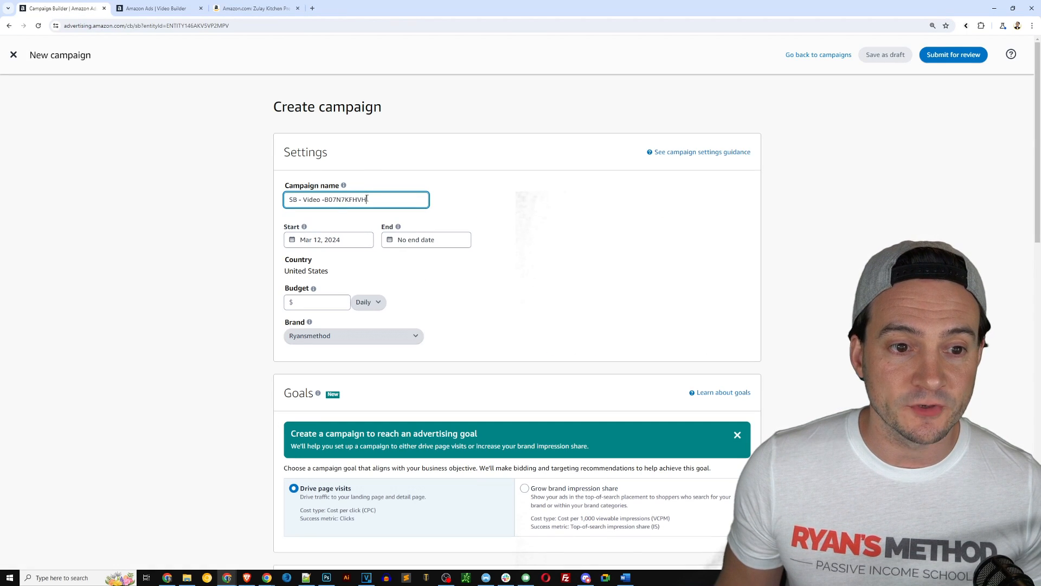
type("5.00")
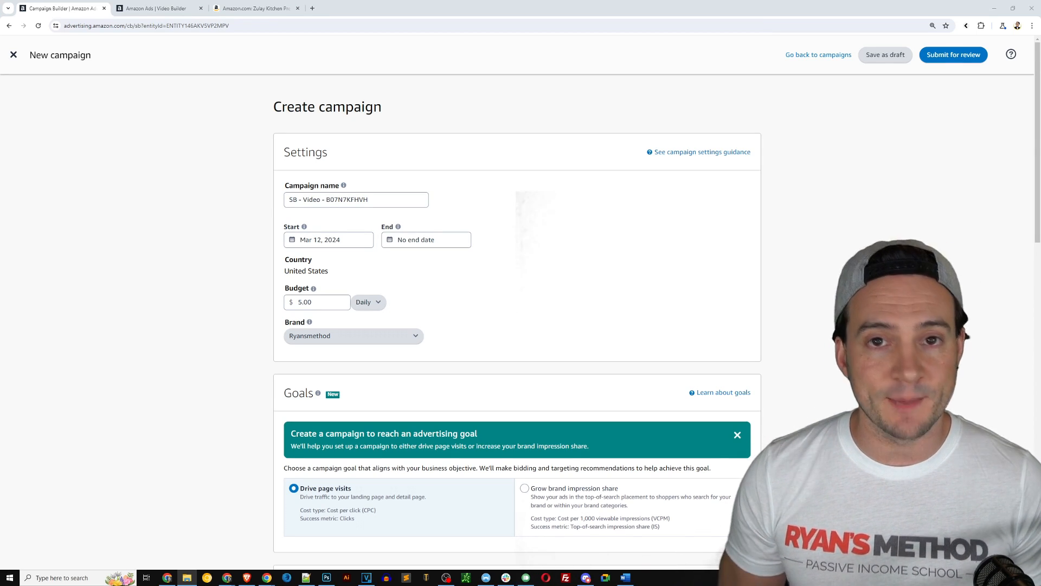
- Check the start and end dates, leaving no end date, and change the budget to $20.00
left_click(331, 240)
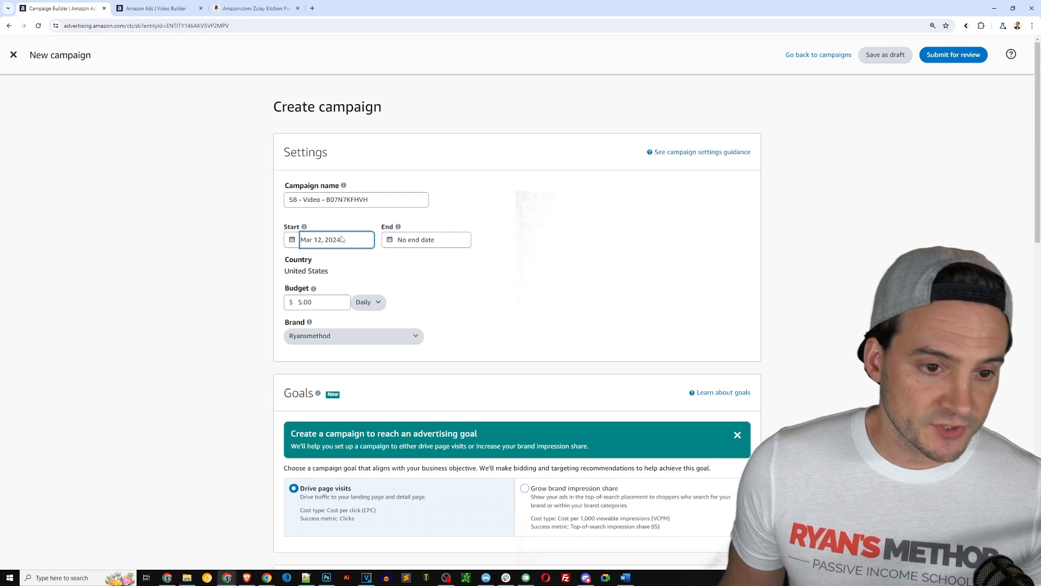
left_click(425, 240)
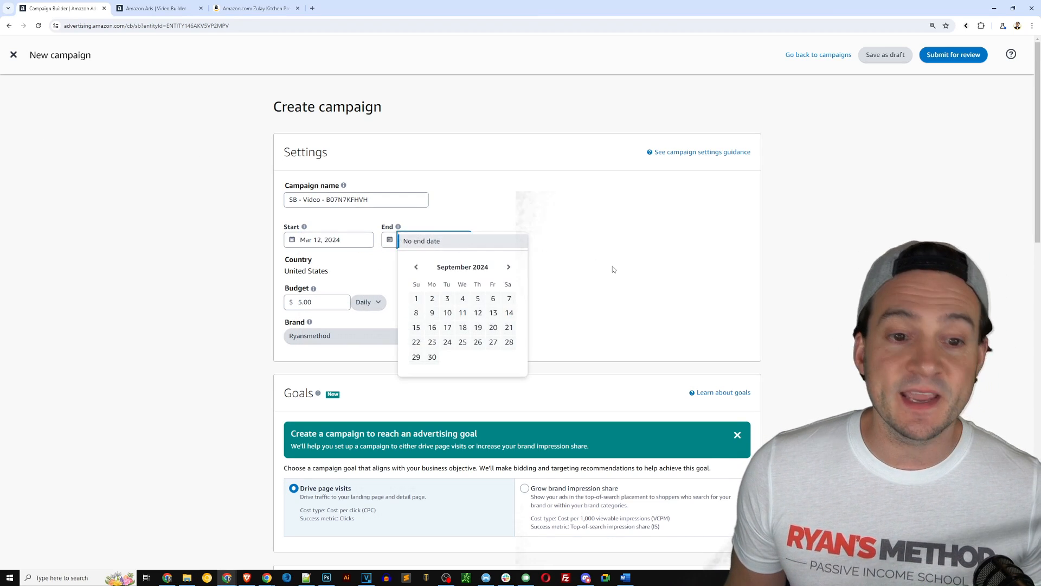
left_click(317, 302)
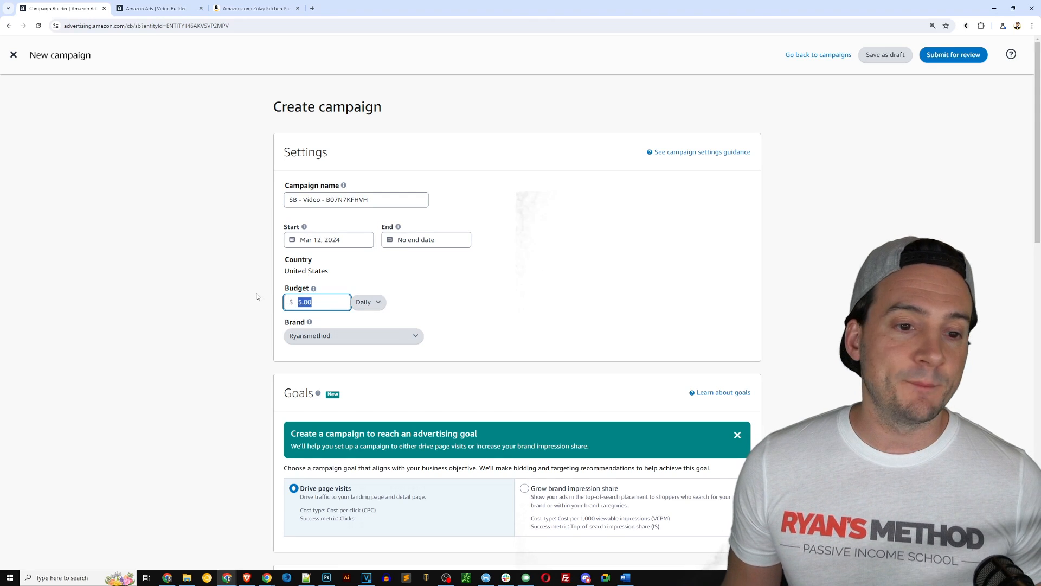
type("20.00")
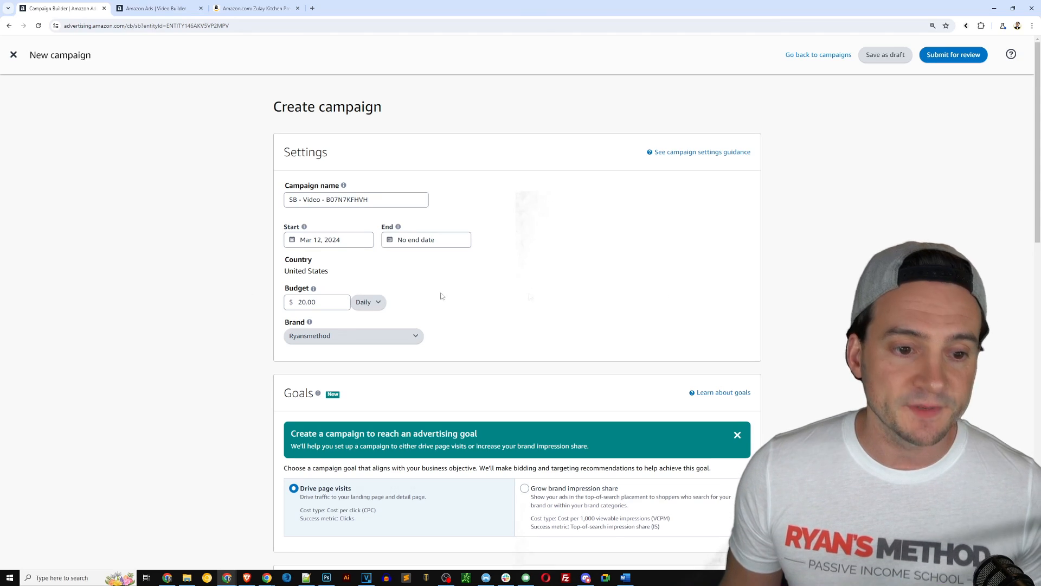
scroll("down", 3)
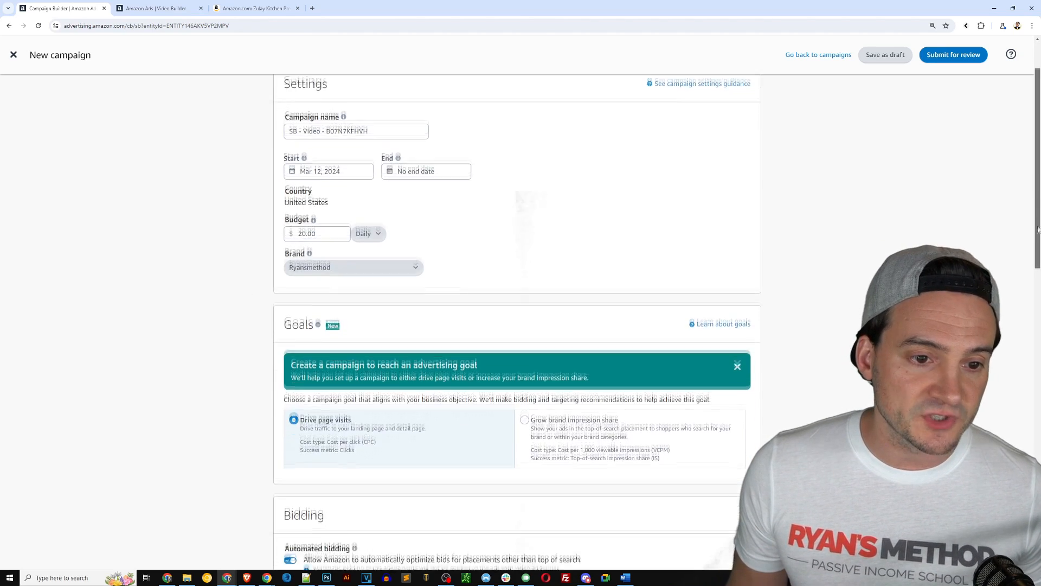
scroll("down", 3)
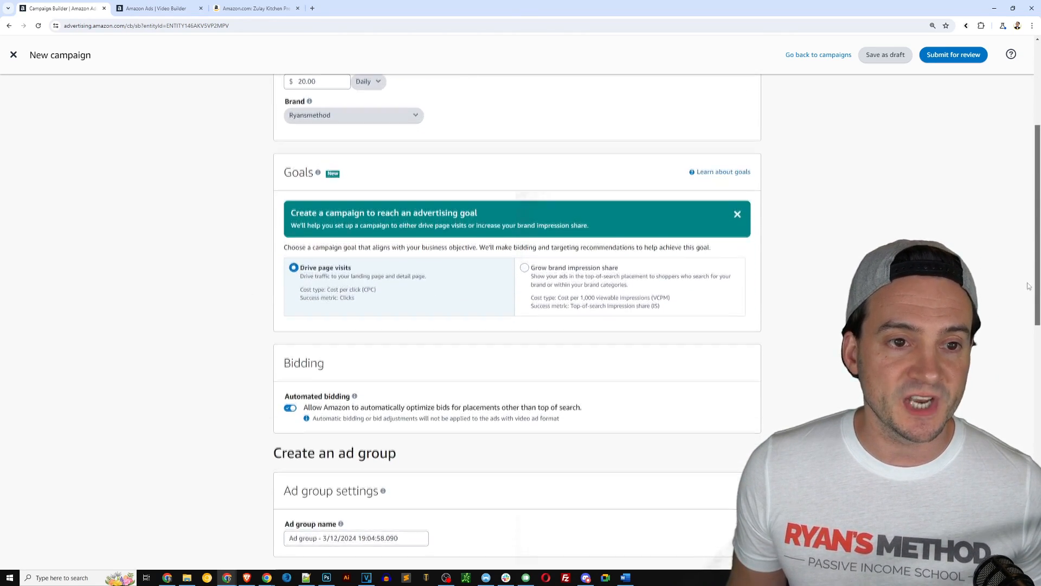
scroll("down", 3)
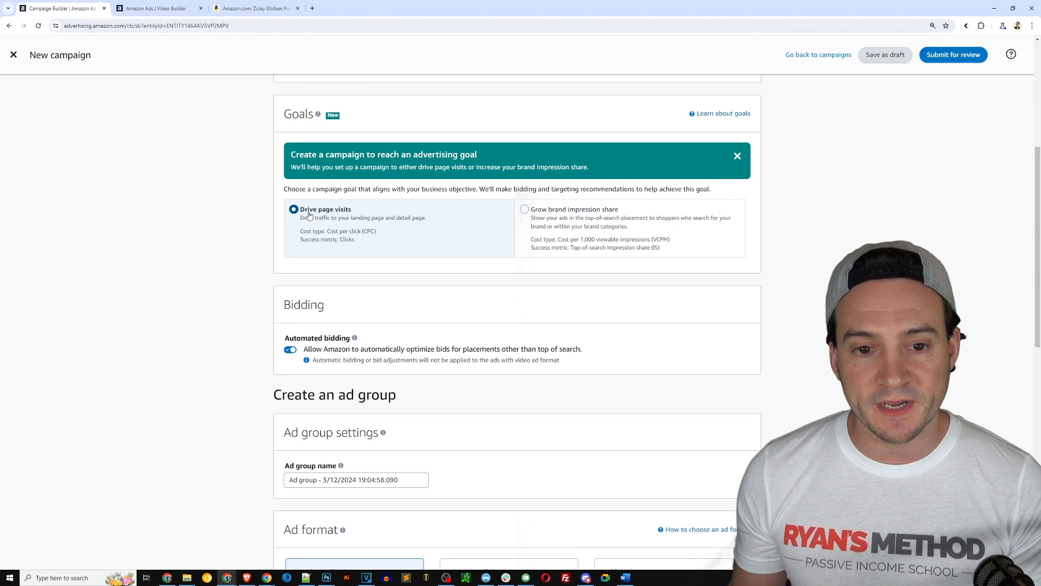
left_click(524, 208)
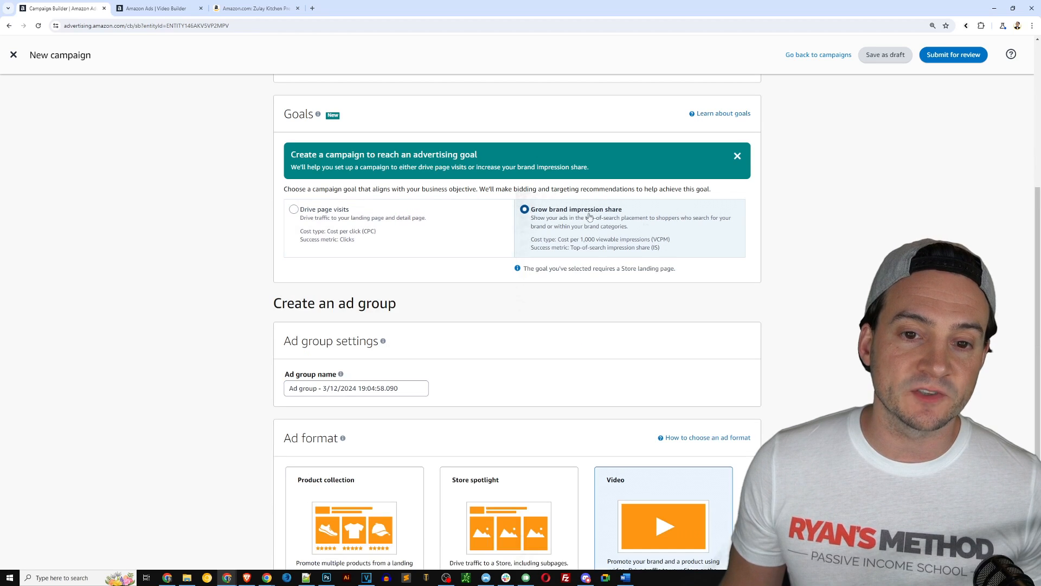
mouse_move(803, 231)
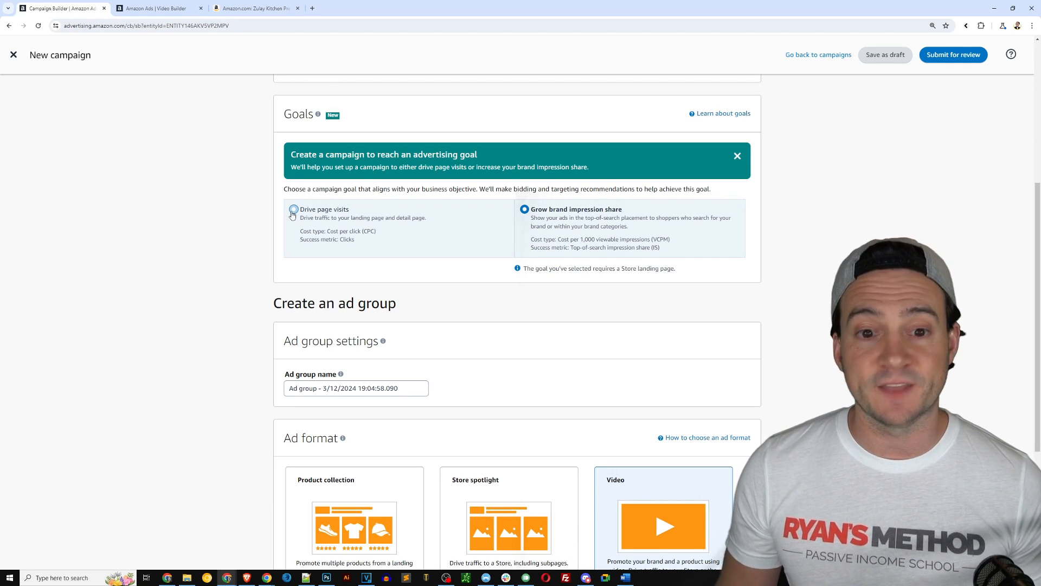
left_click(291, 209)
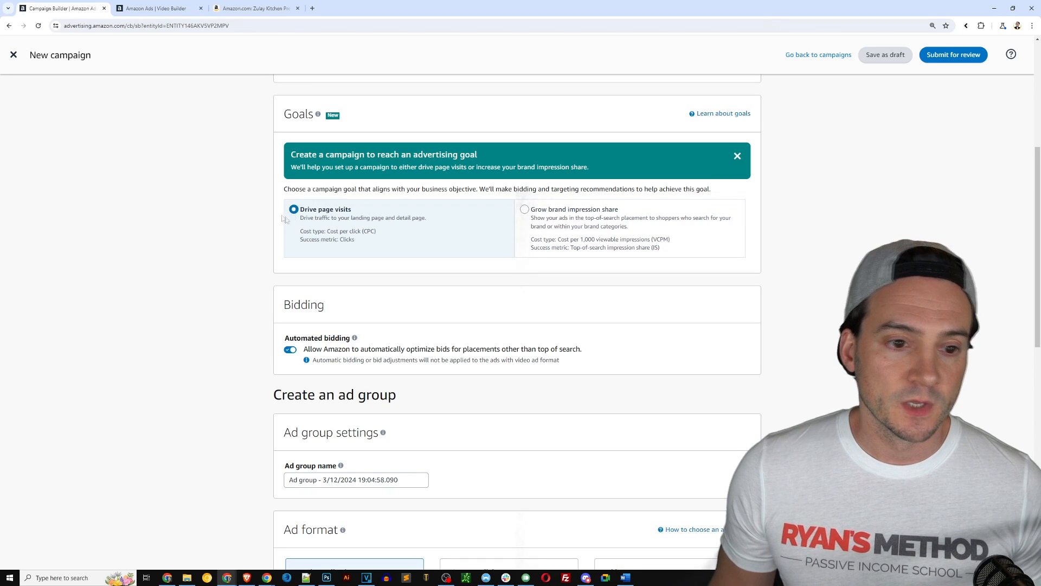
mouse_move(818, 224)
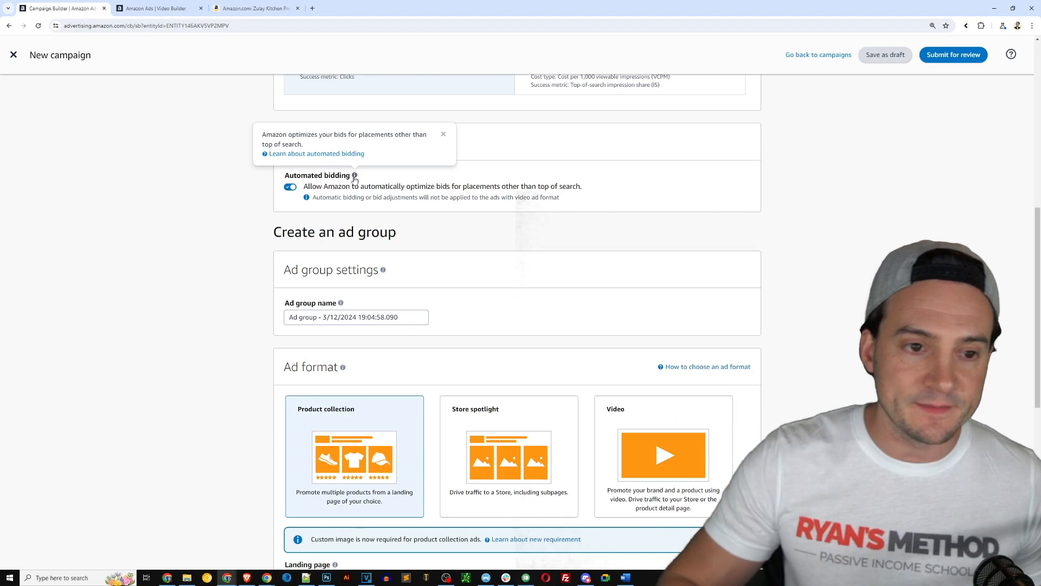
left_click(355, 175)
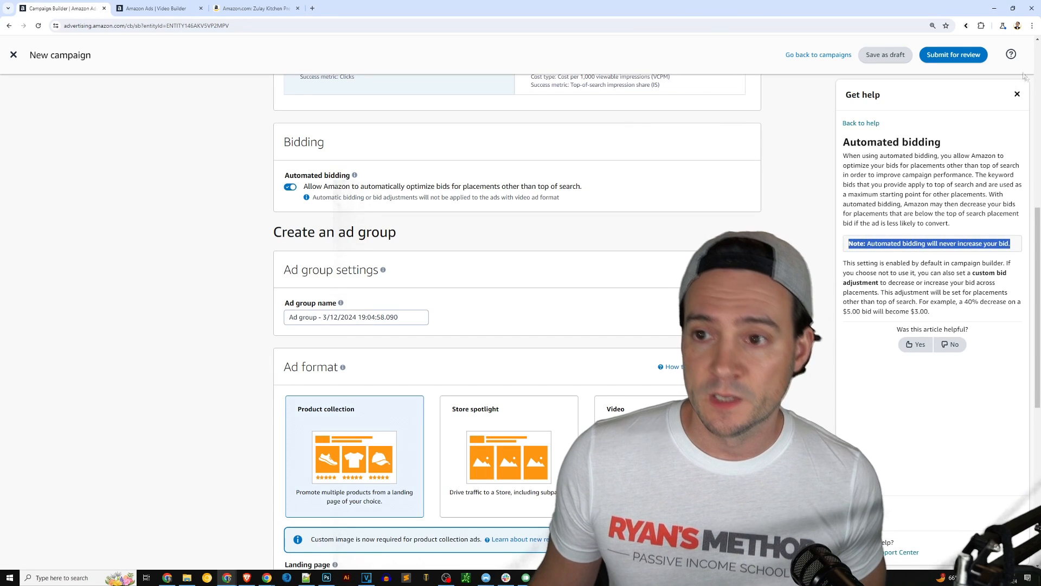
left_click(1017, 94)
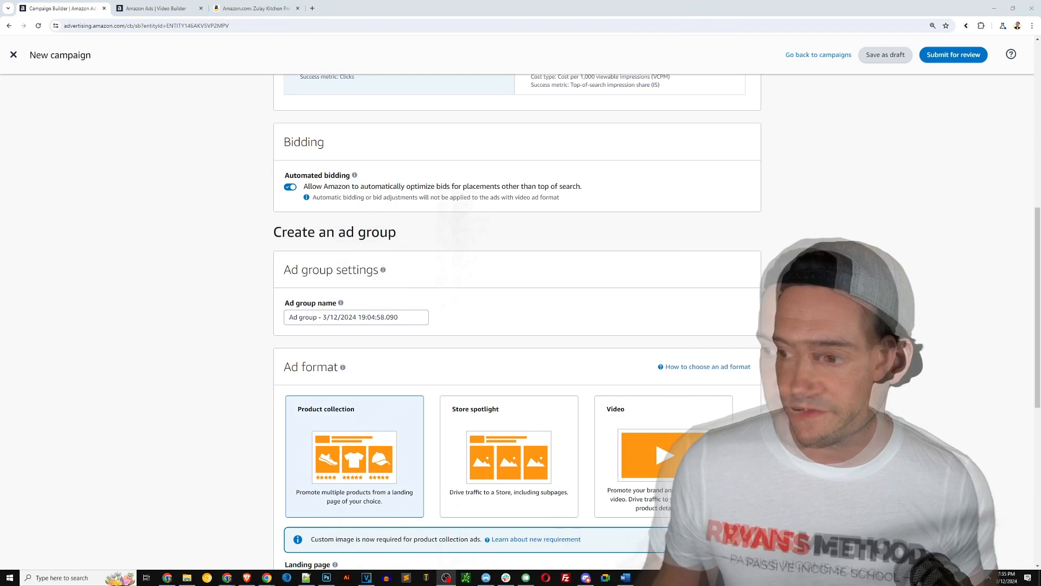
left_click(290, 186)
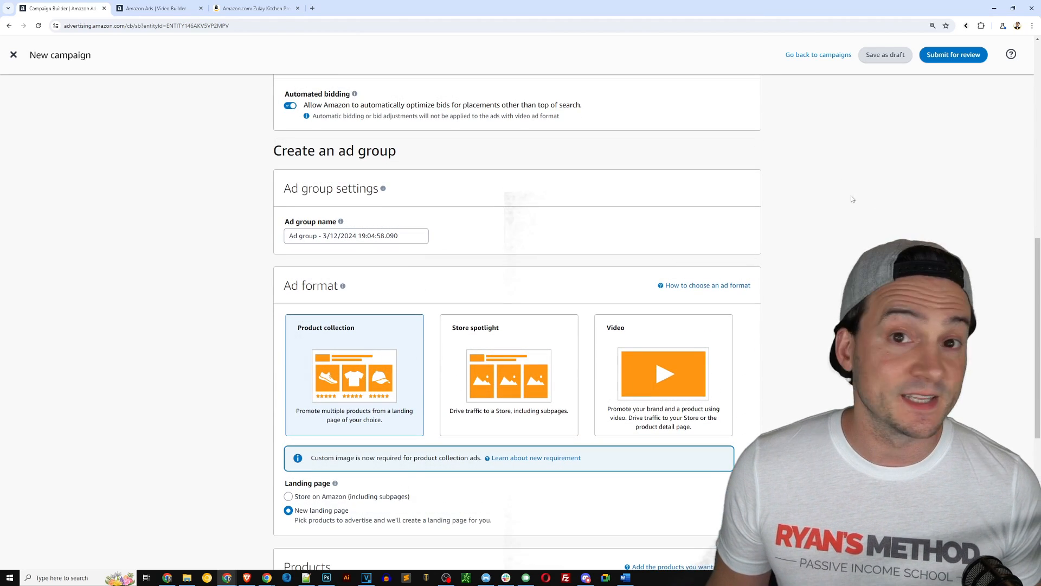
- Append ' - Exact' to the ad group name, making it 'SB - Video - B07N7KFHVH - Exact'
scroll("down", 3)
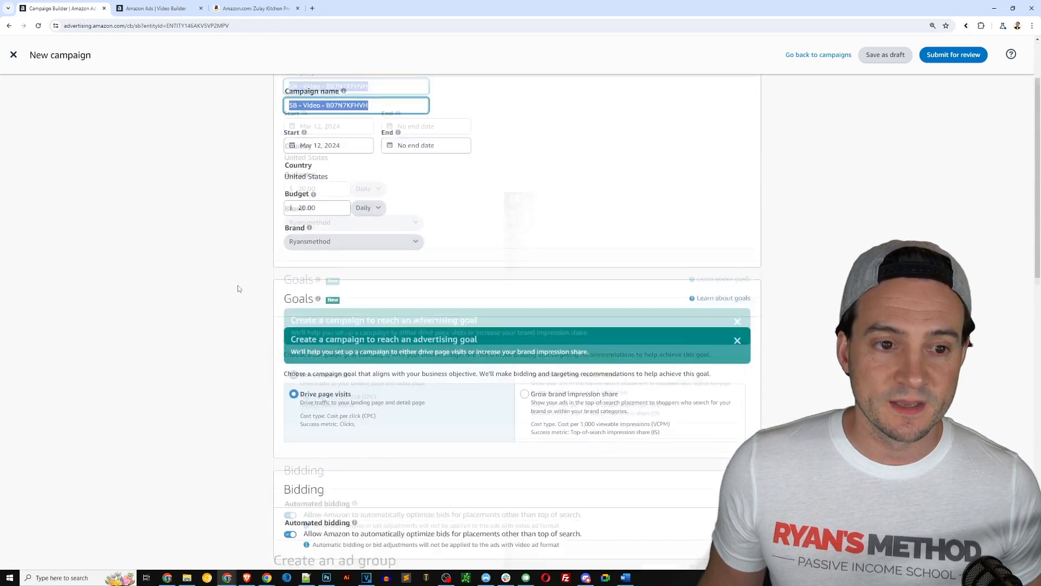
scroll("down", 3)
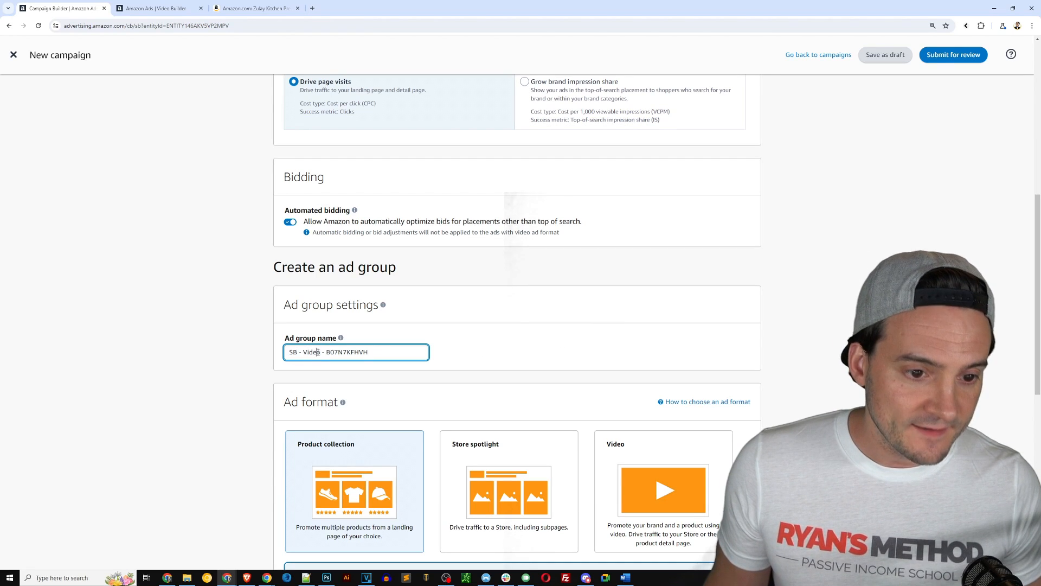
mouse_move(394, 340)
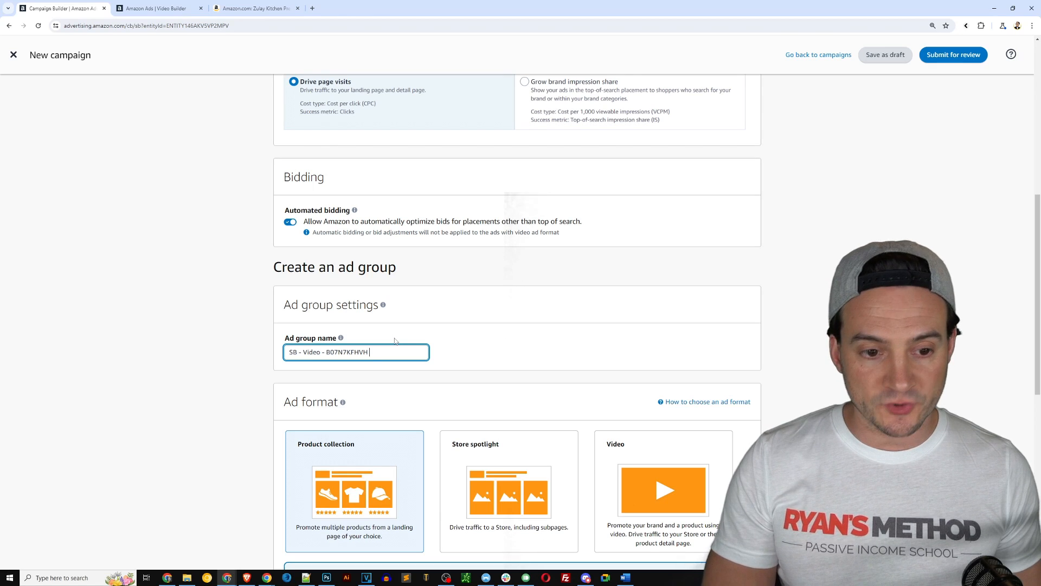
type("-")
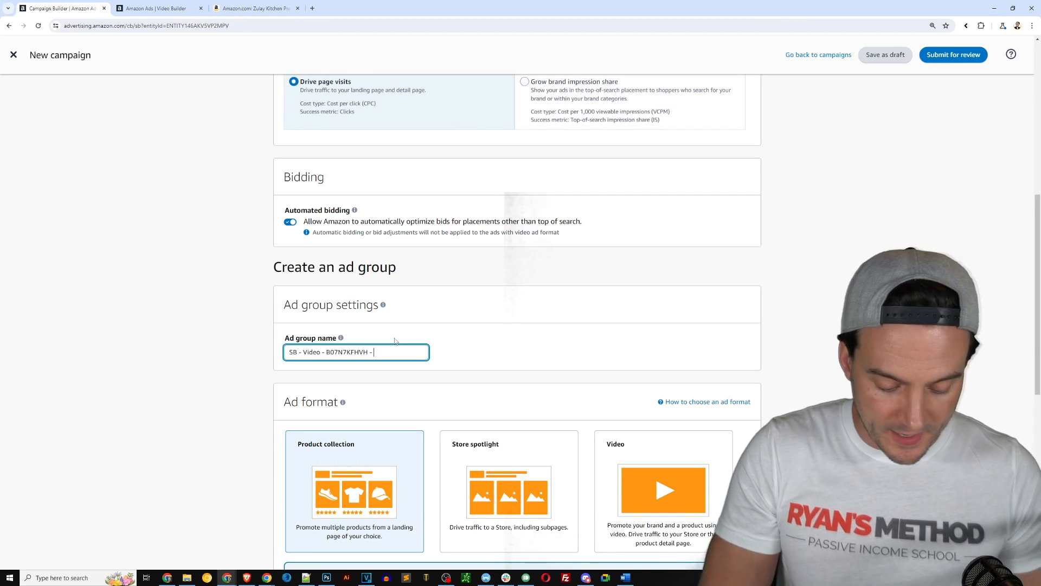
type("Exact")
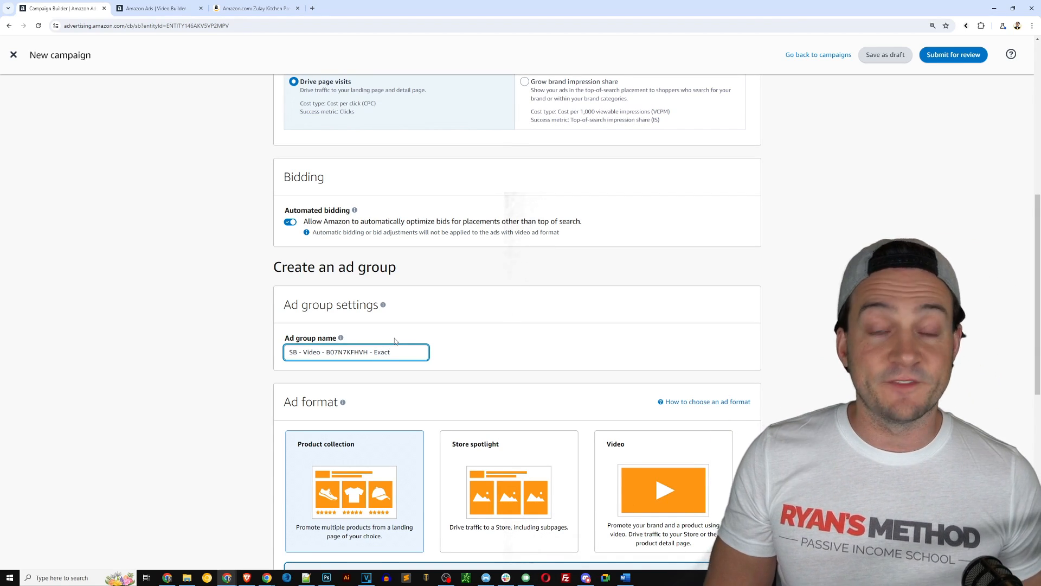
type("Phrase")
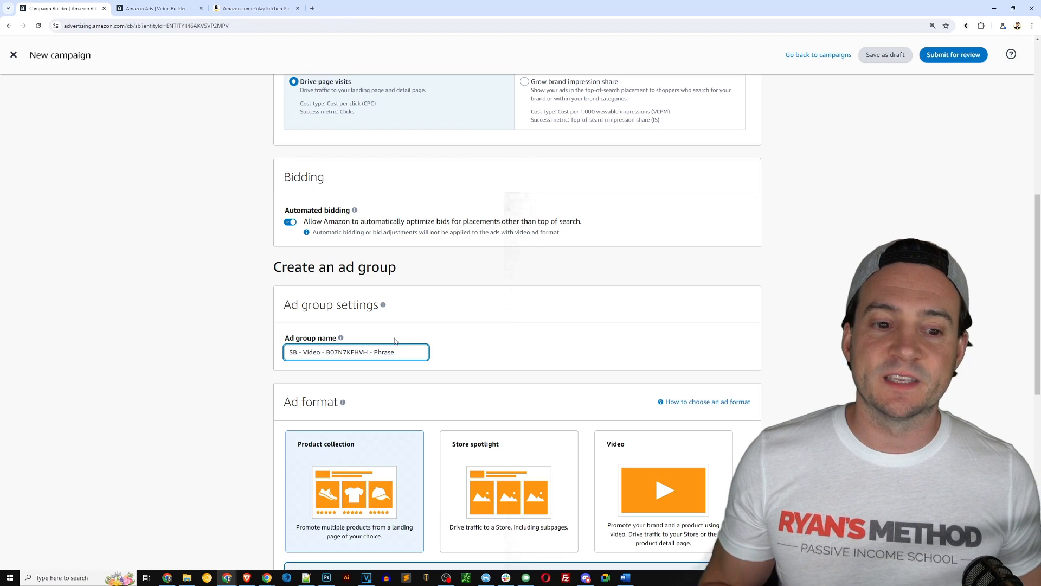
type("Exact")
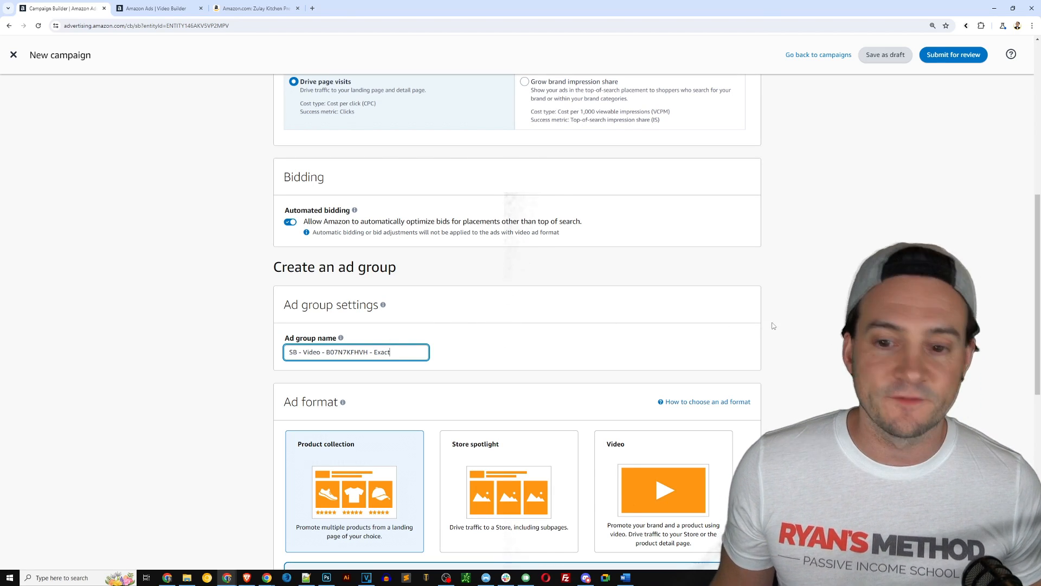
scroll("down", 3)
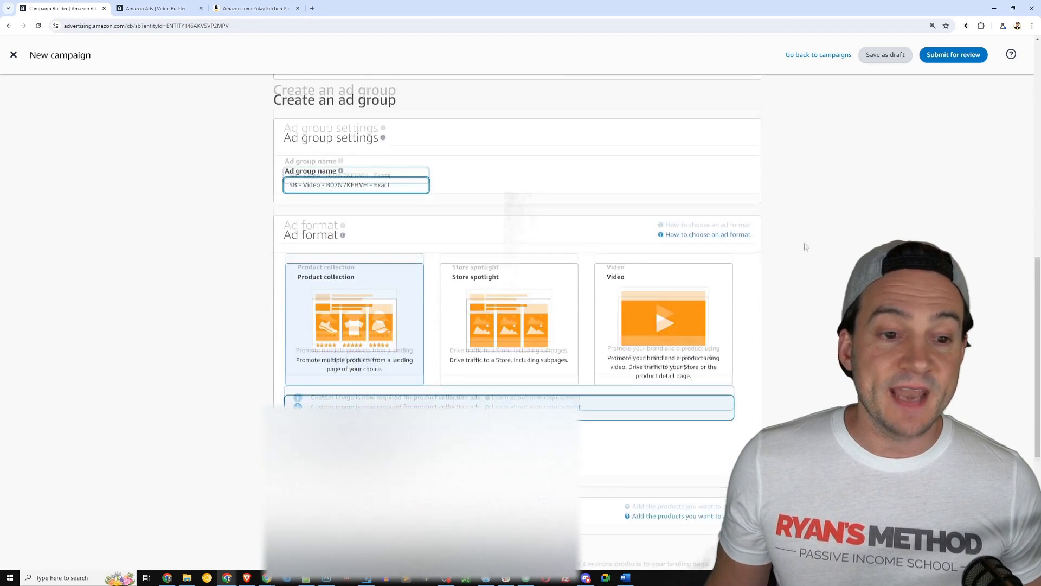
- Review the ad format guidance, then choose Video with a Product detail page landing page
scroll("down", 3)
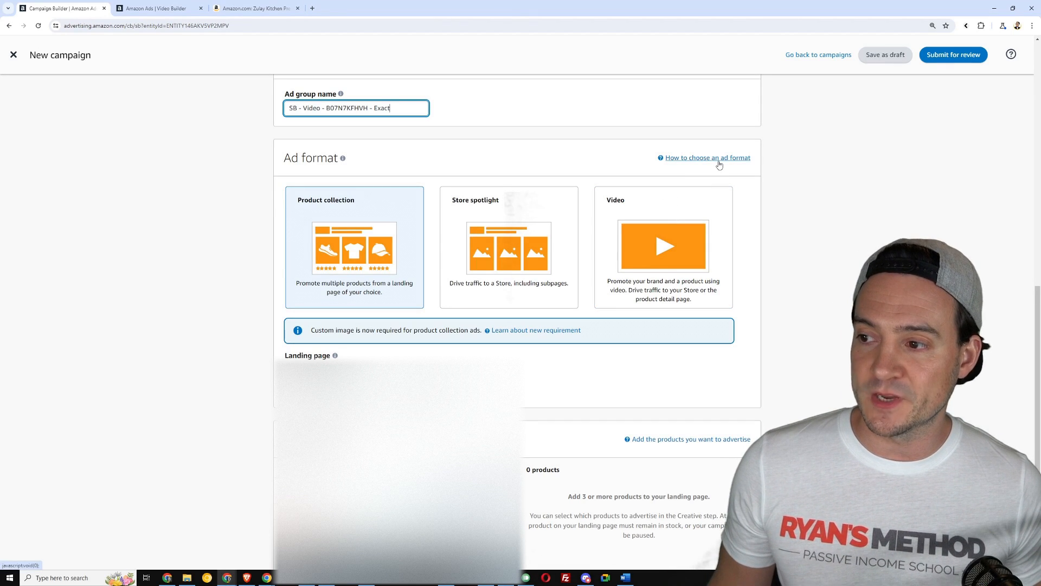
left_click(707, 157)
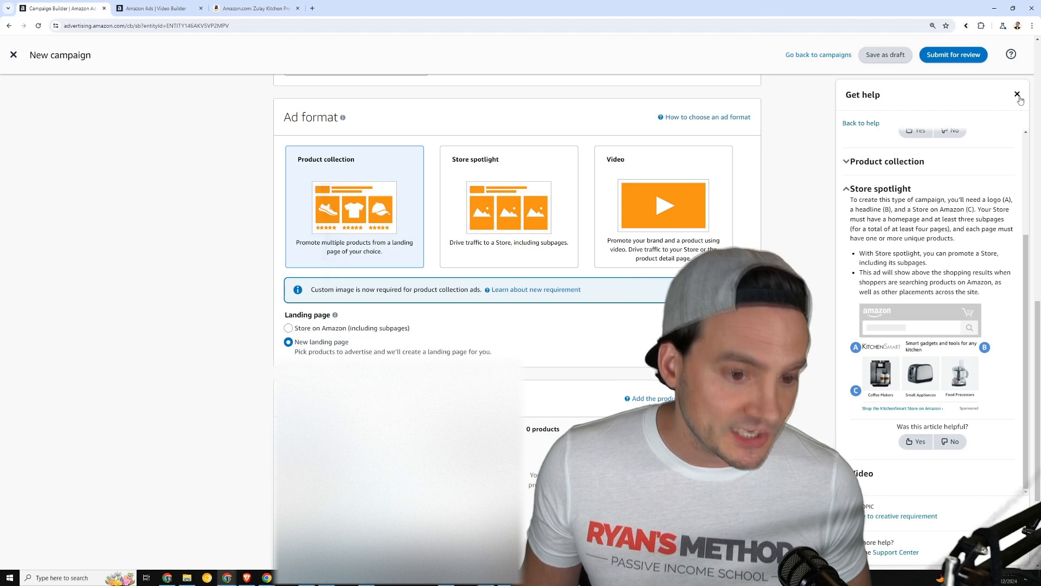
left_click(1016, 94)
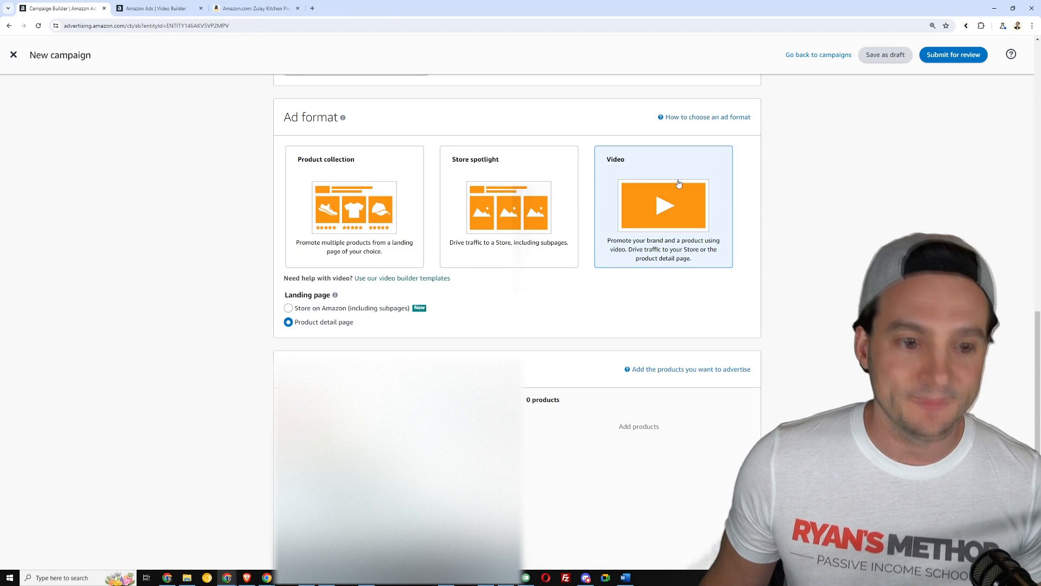
- Search ASIN B07N7KFHVH and add the Zulay Kitchen garlic press set
scroll("down", 3)
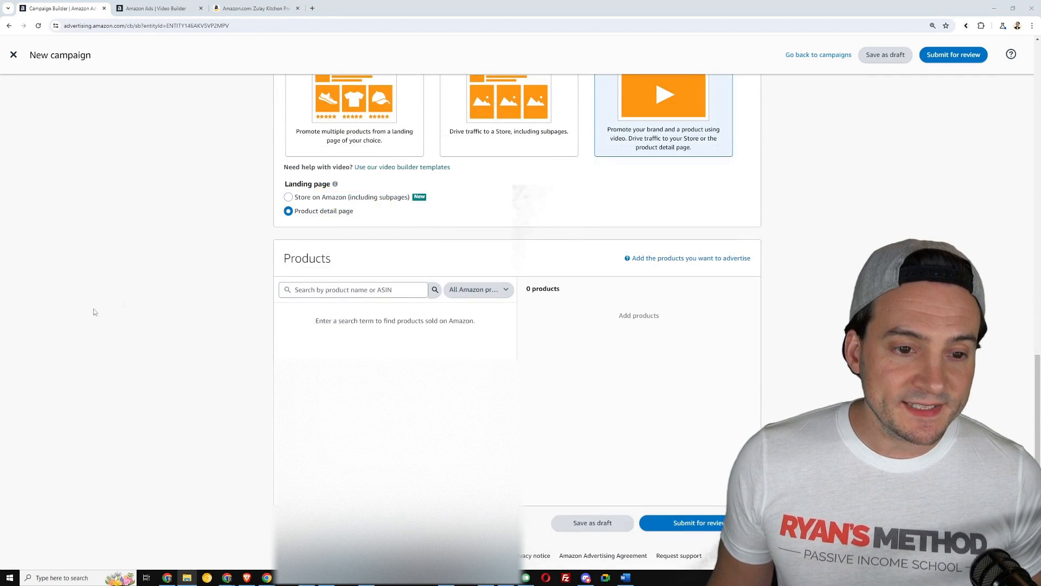
type("B07N7KFHVH")
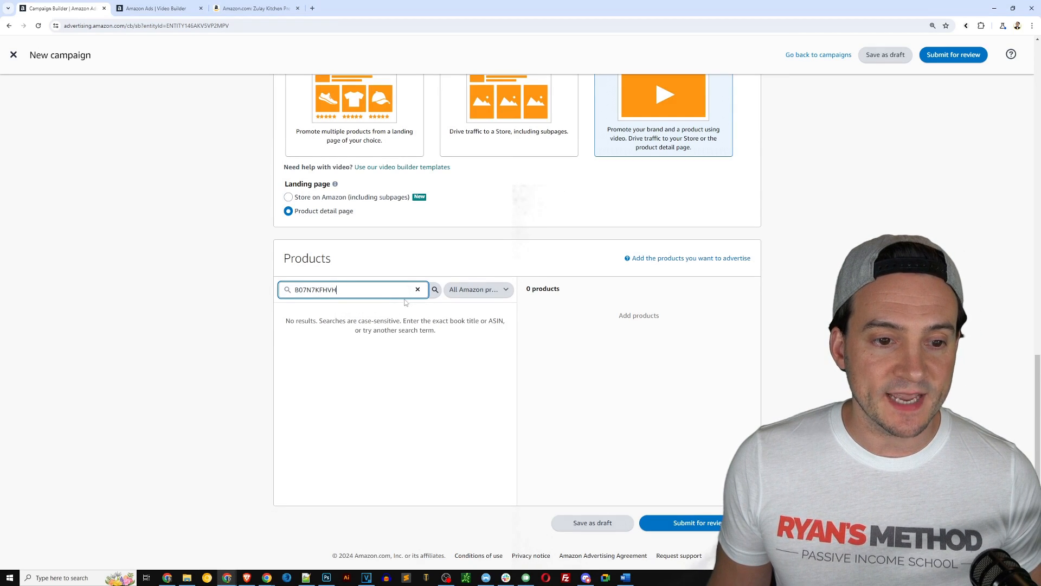
left_click(434, 289)
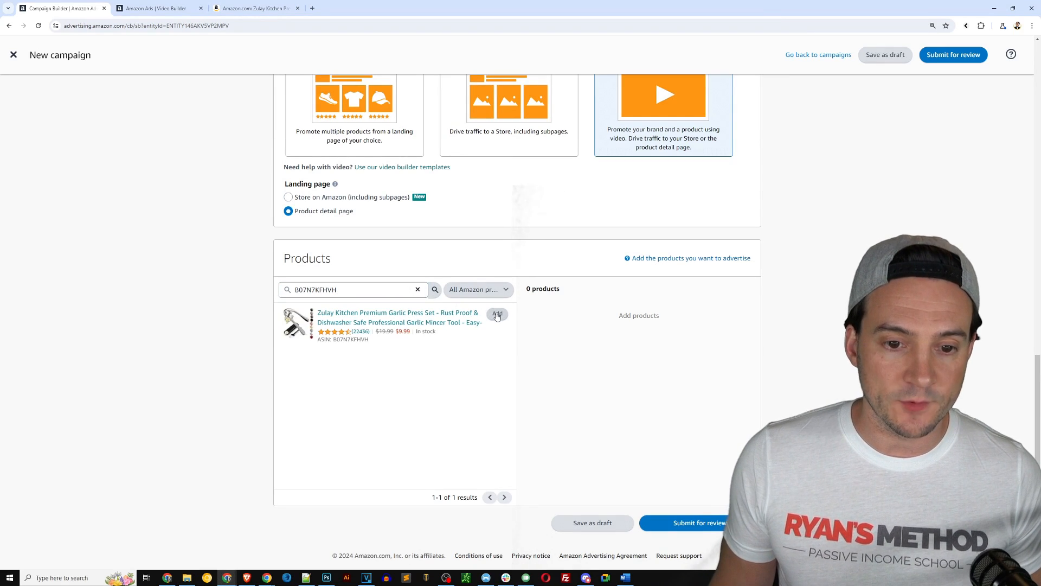
left_click(497, 313)
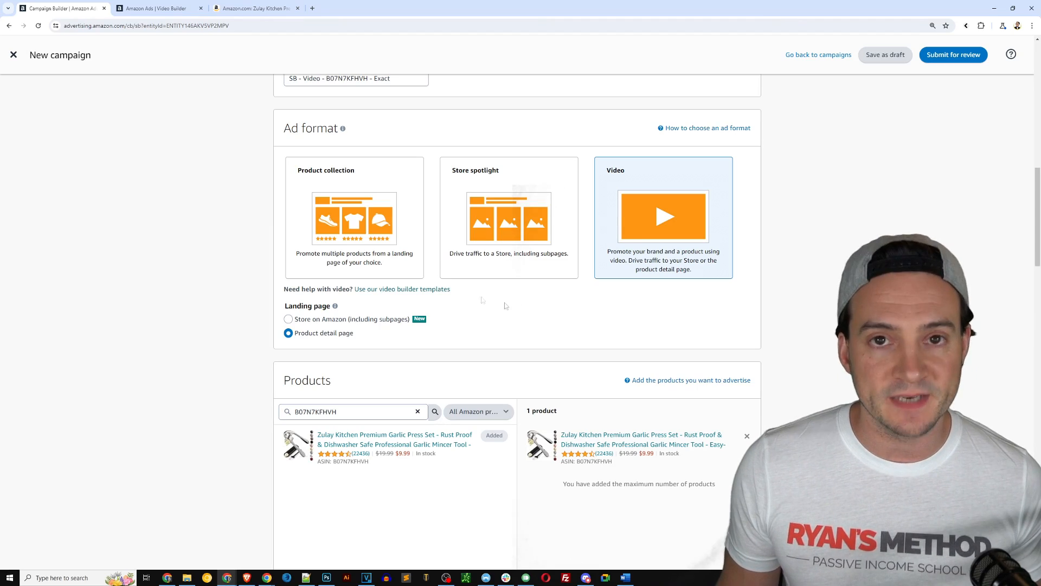
scroll("down", 3)
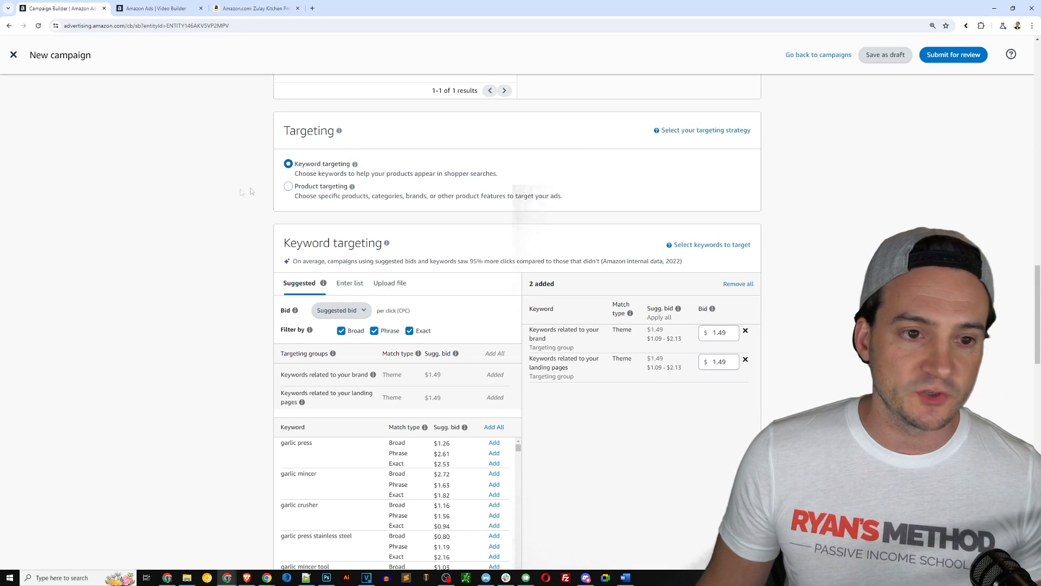
scroll("down", 3)
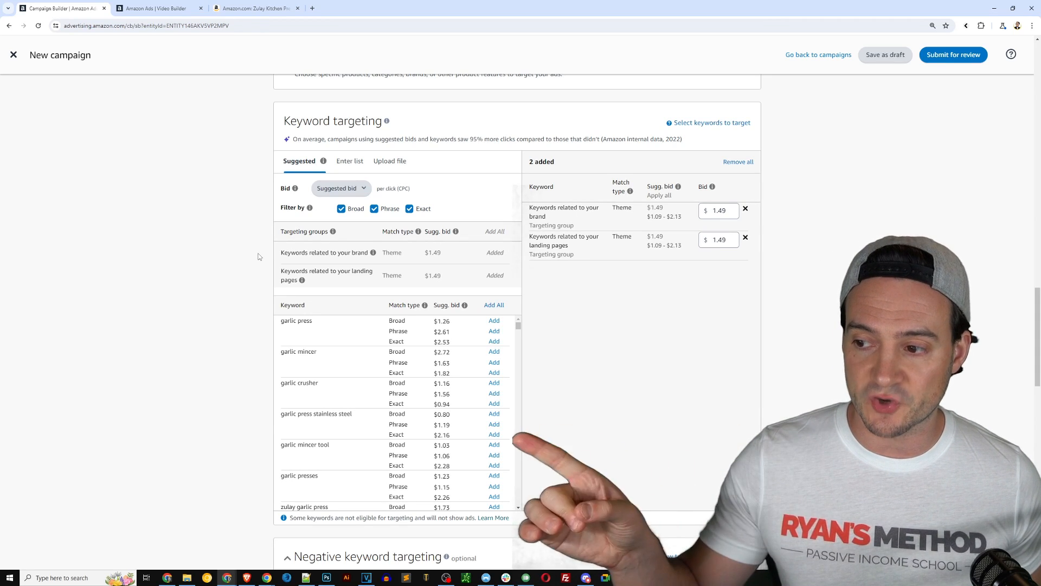
scroll("down", 3)
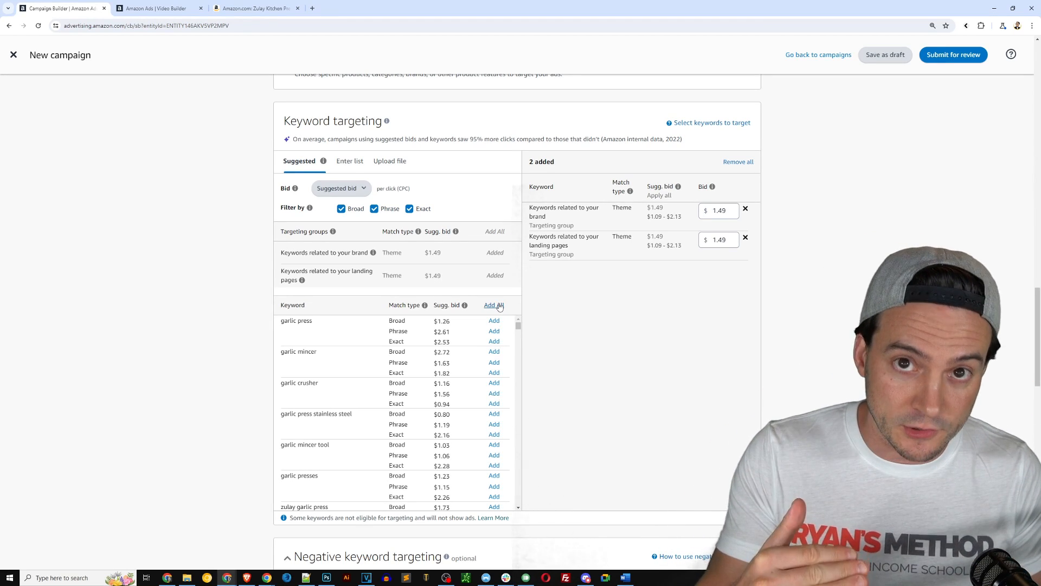
mouse_move(361, 233)
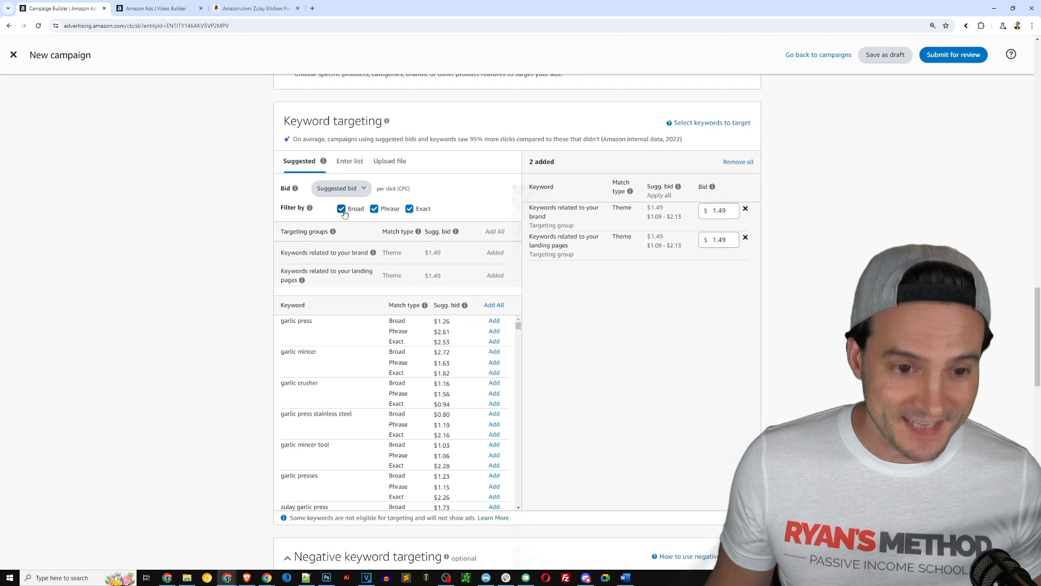
- Filter suggestions to exact match with suggested bids and add them all, totaling 202 keywords
left_click(341, 209)
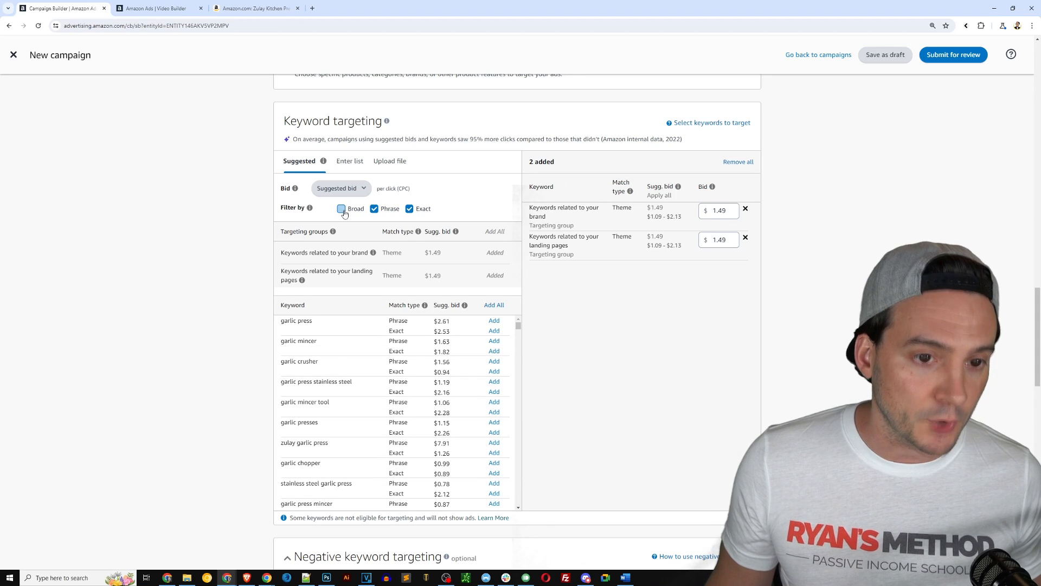
left_click(342, 208)
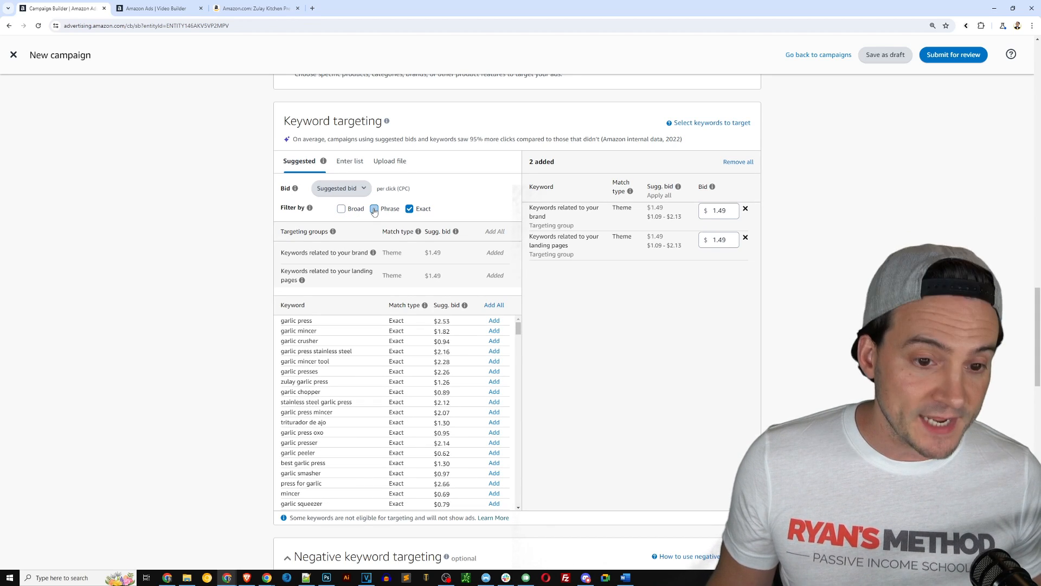
left_click(375, 209)
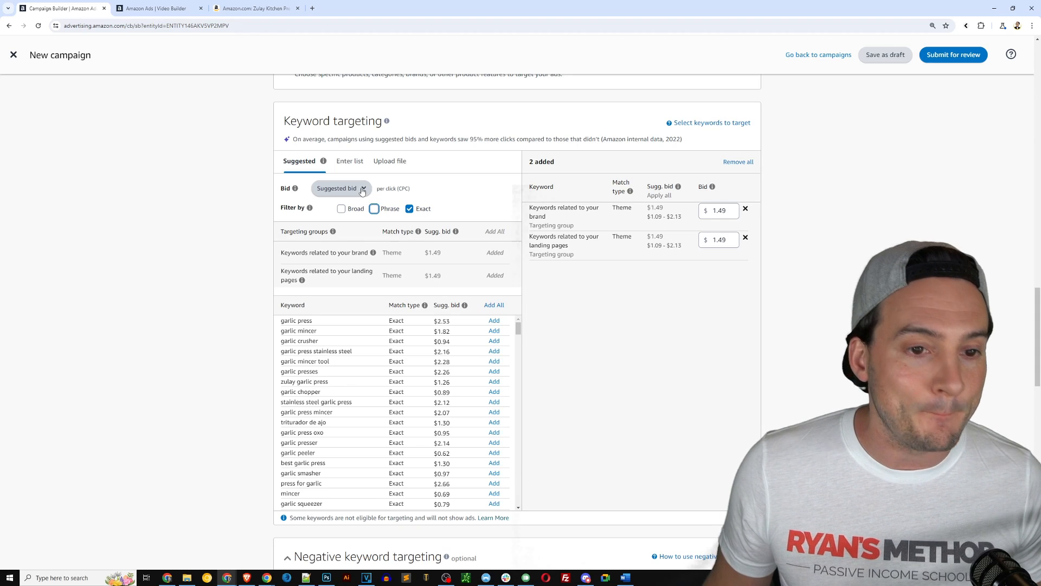
left_click(340, 188)
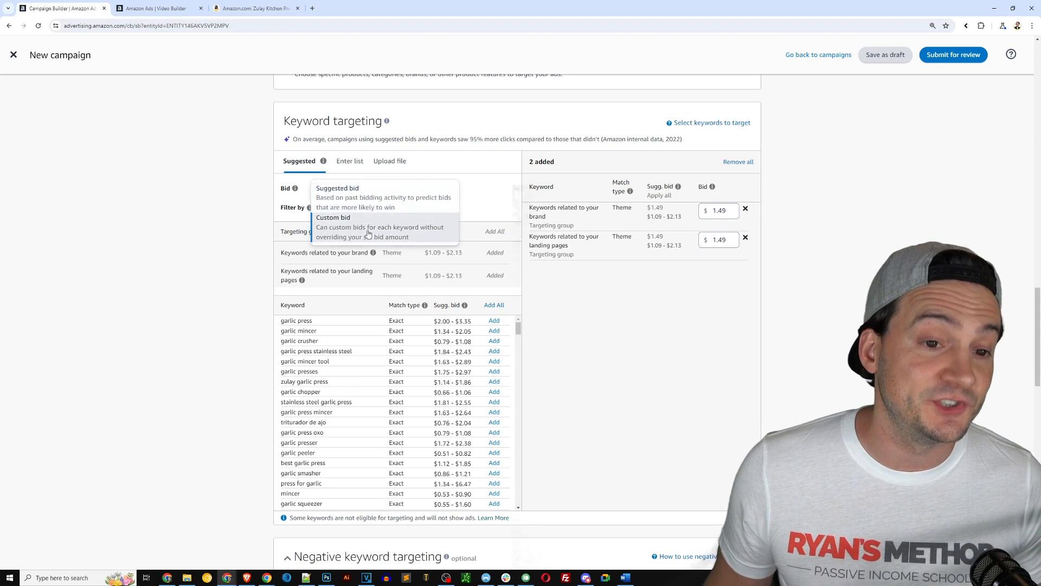
left_click(333, 217)
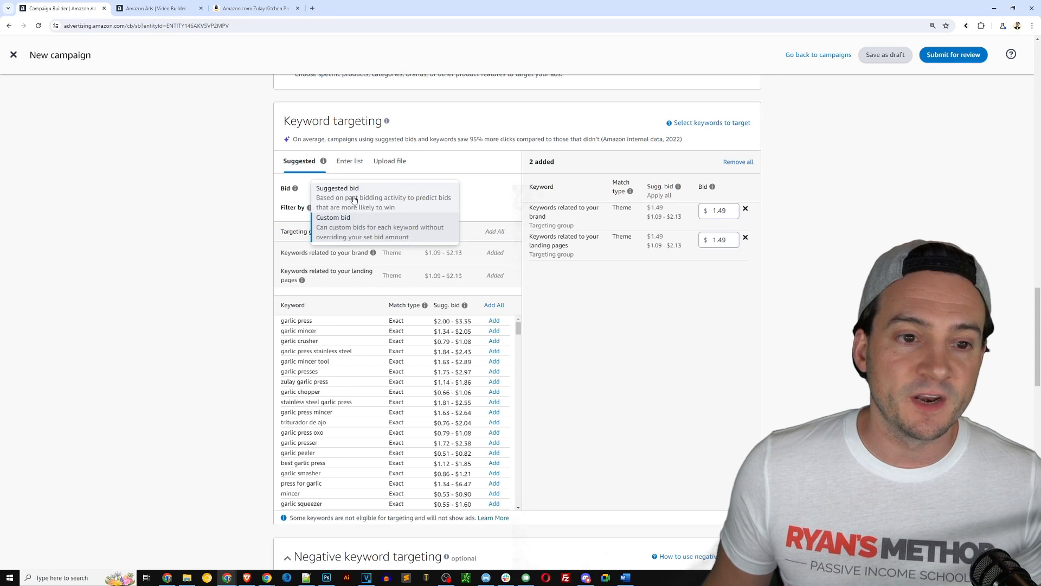
left_click(338, 188)
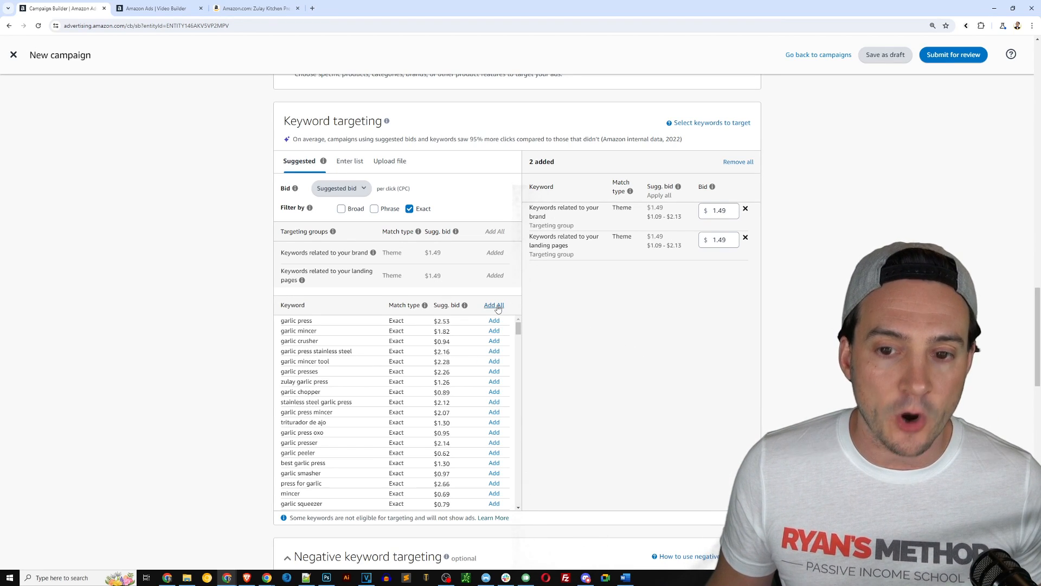
left_click(494, 305)
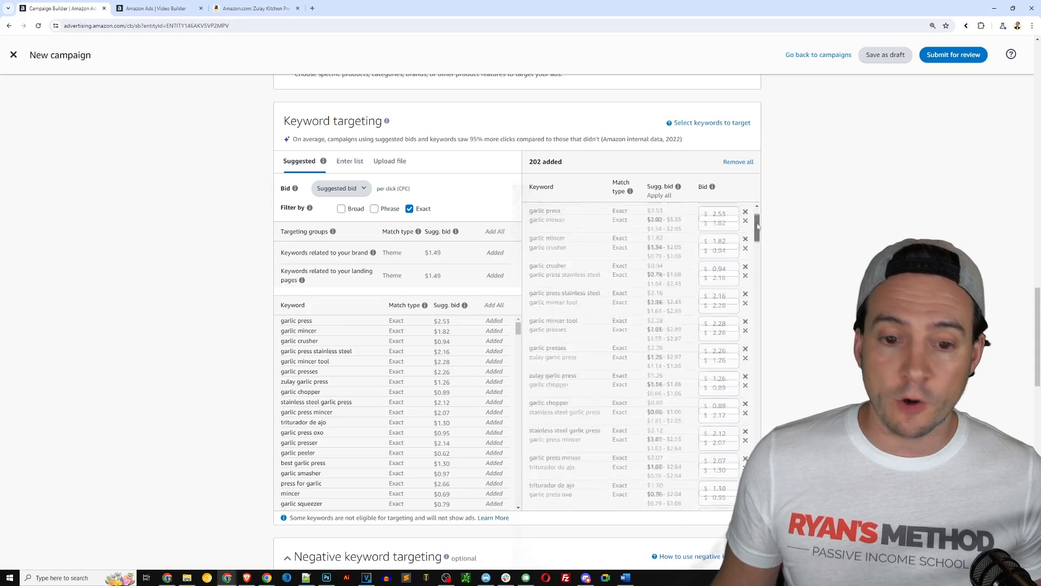
scroll("down", 3)
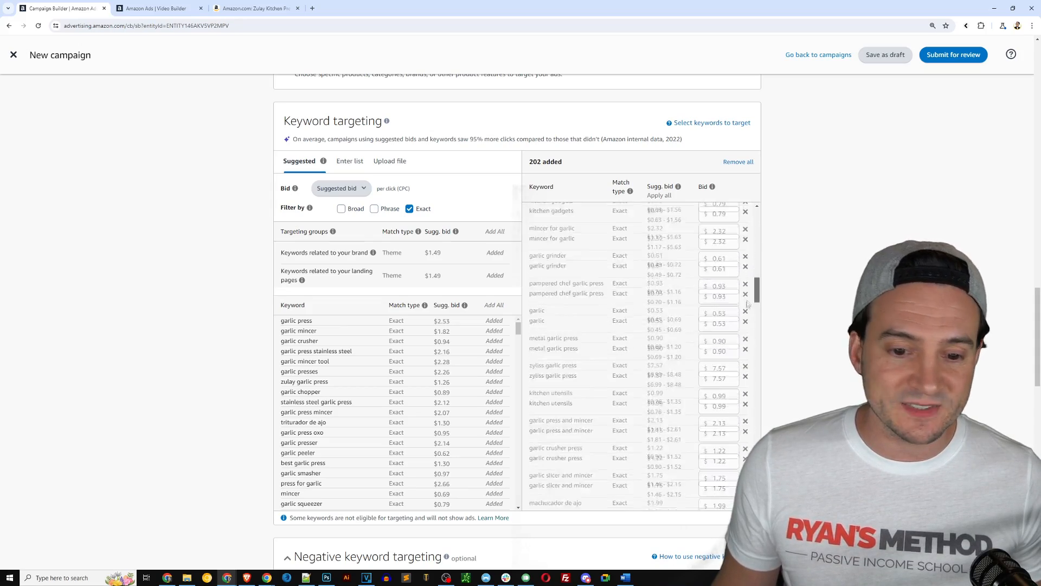
scroll("down", 3)
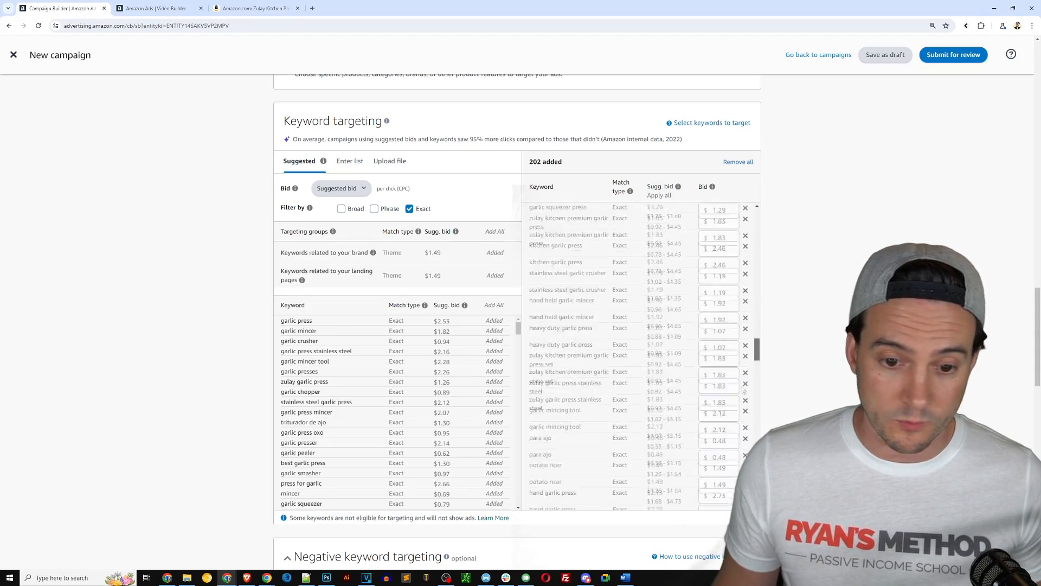
scroll("down", 3)
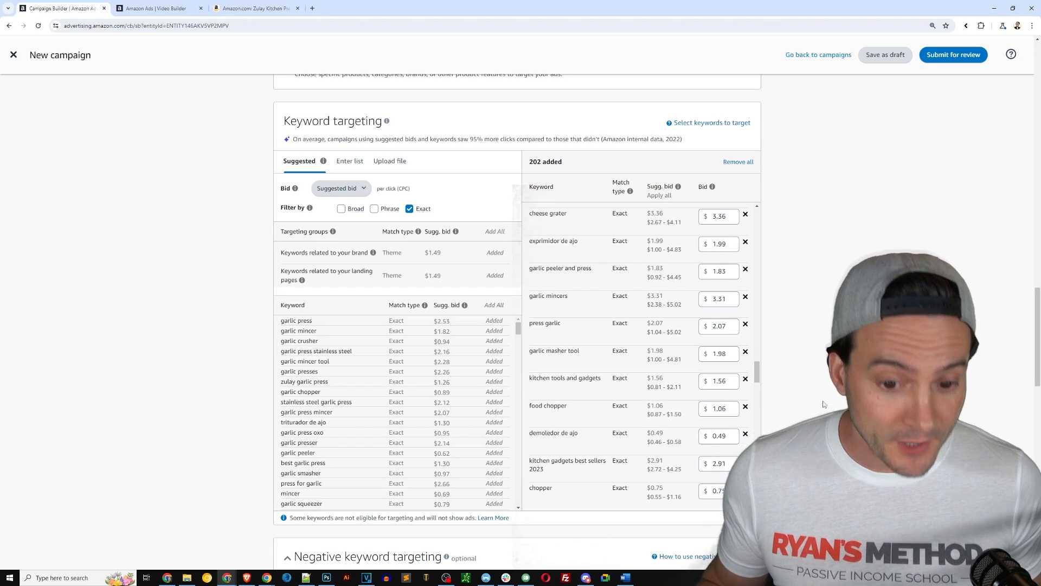
scroll("down", 3)
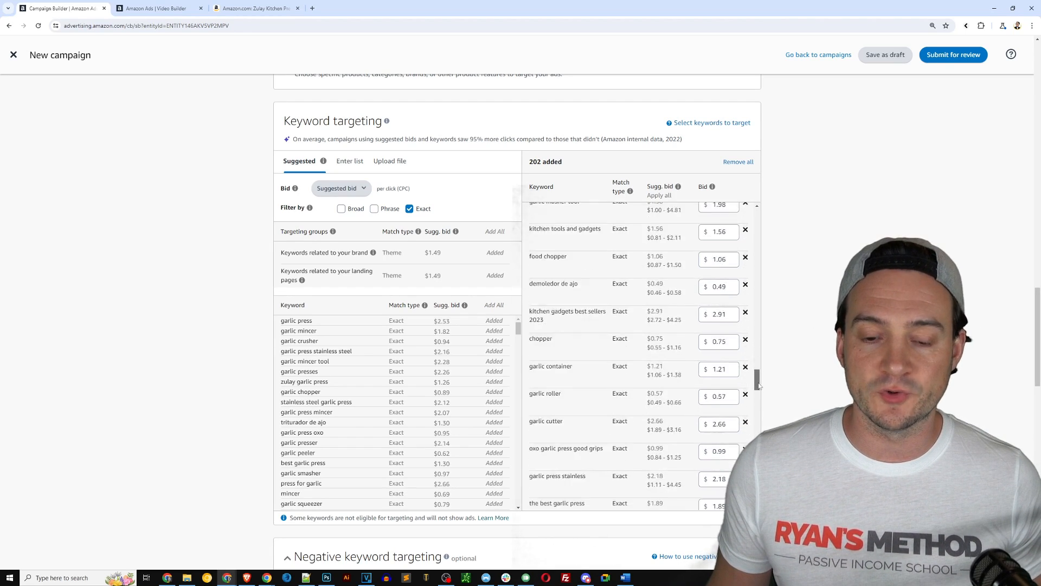
scroll("down", 3)
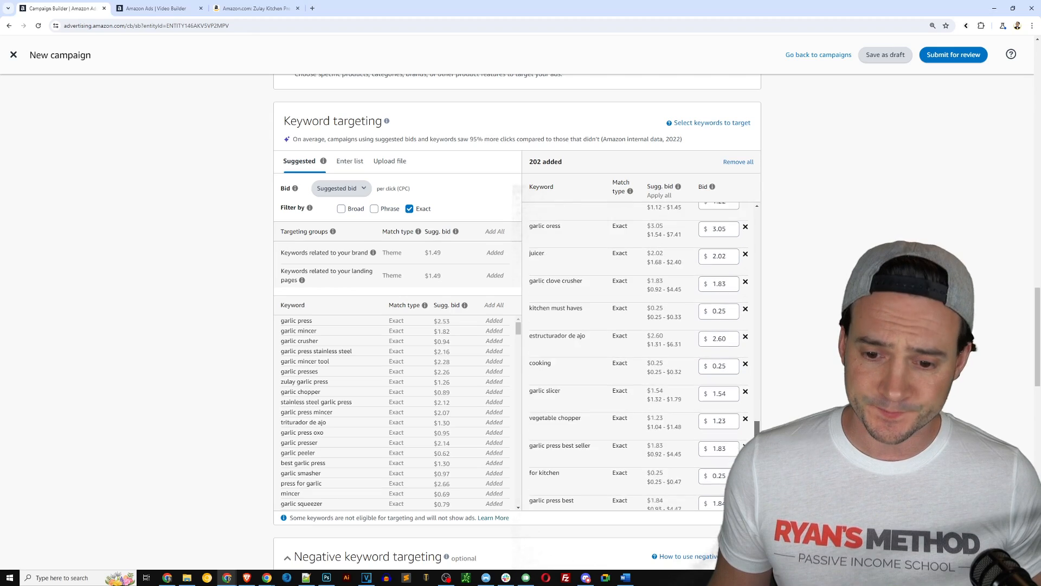
scroll("down", 3)
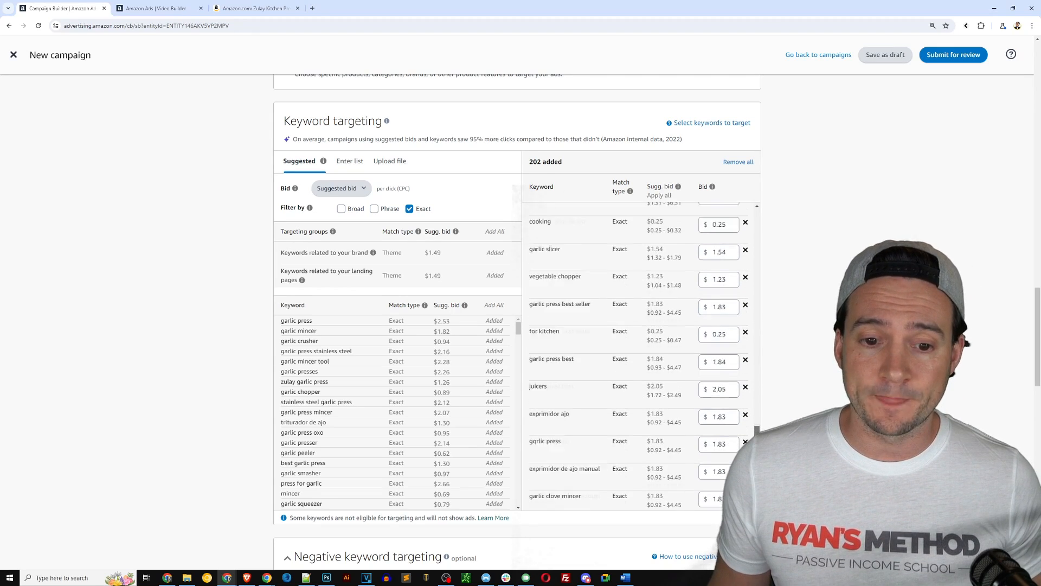
scroll("down", 3)
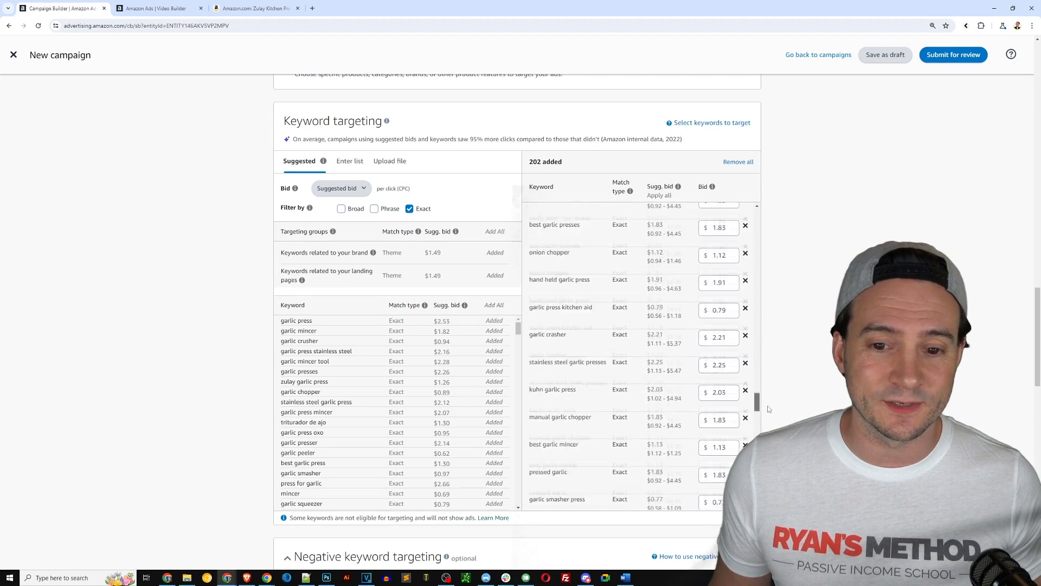
scroll("down", 3)
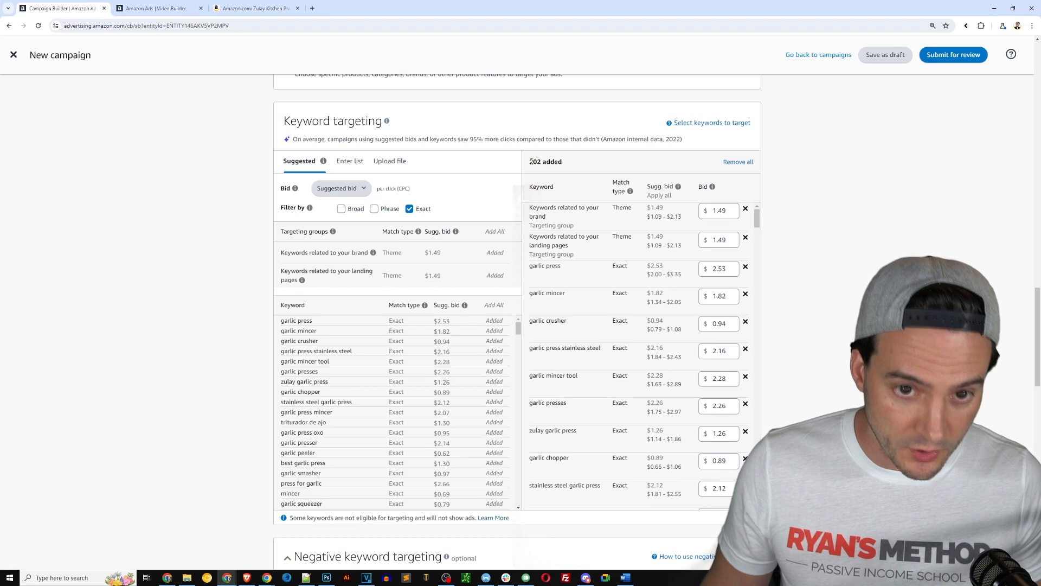
double_click(552, 162)
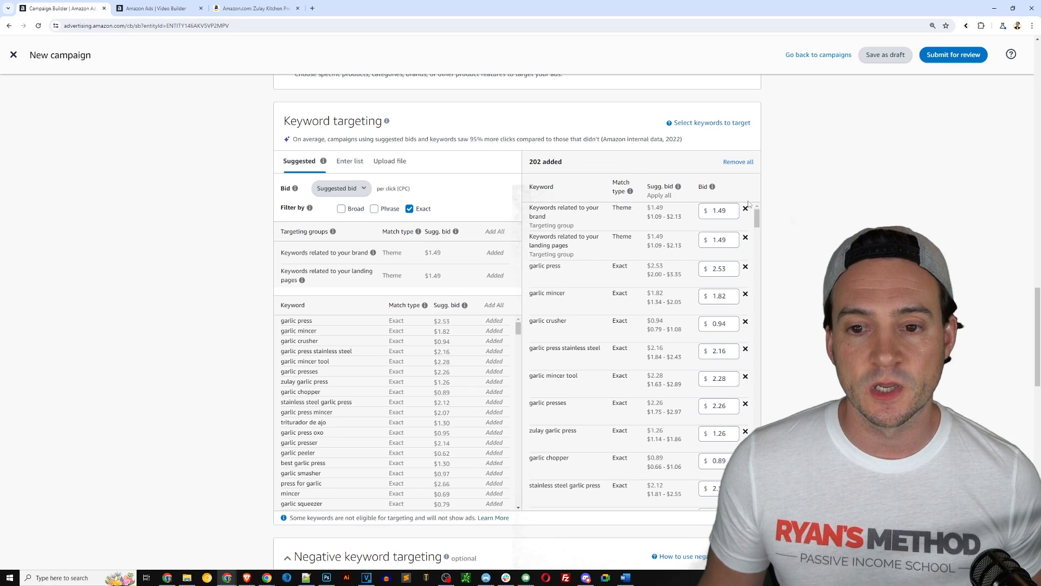
- Add 'ginger' under Negative keyword targeting with Negative phrase match
scroll("down", 3)
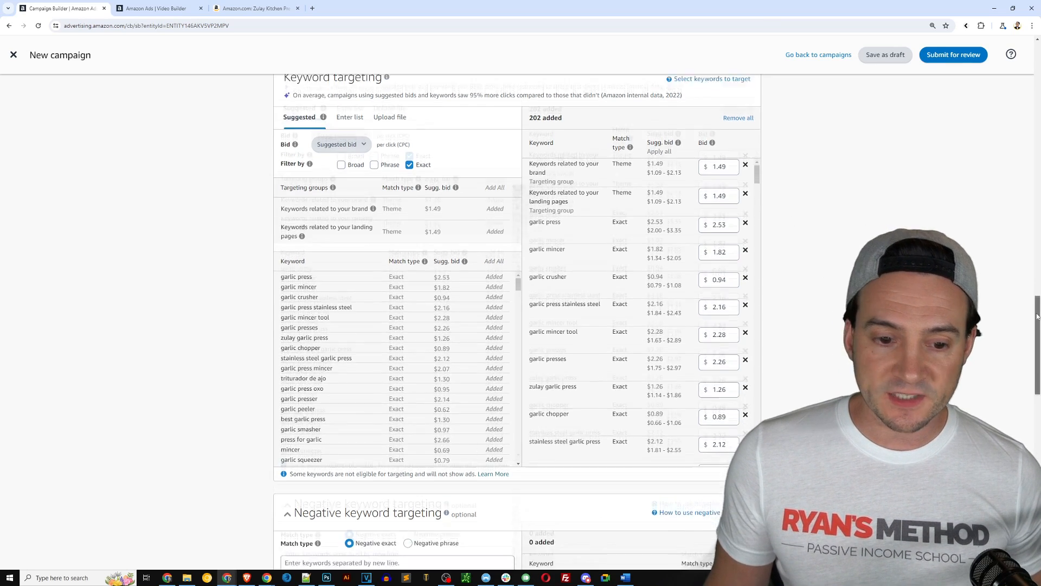
scroll("down", 3)
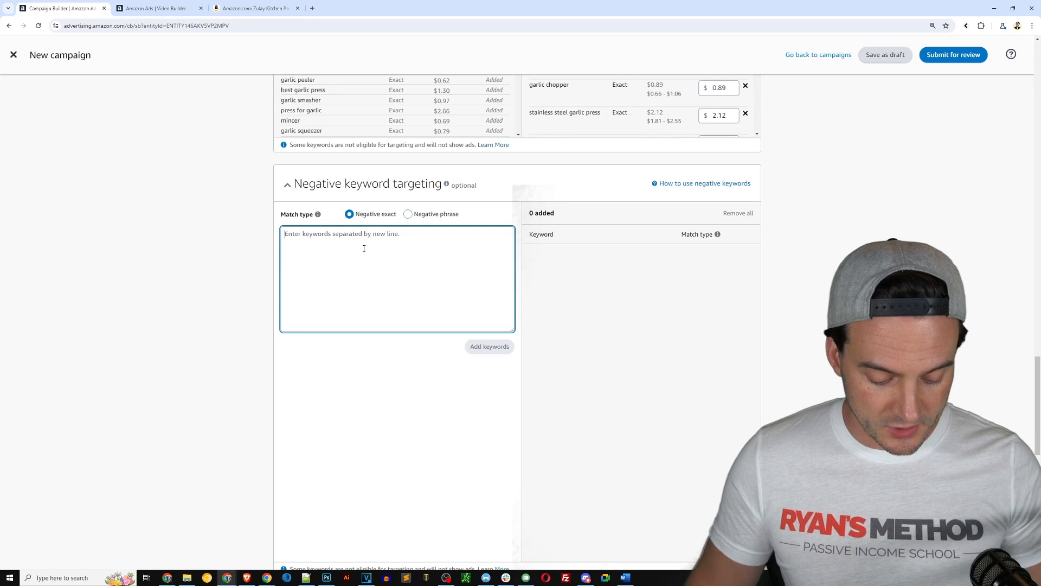
type("ginger")
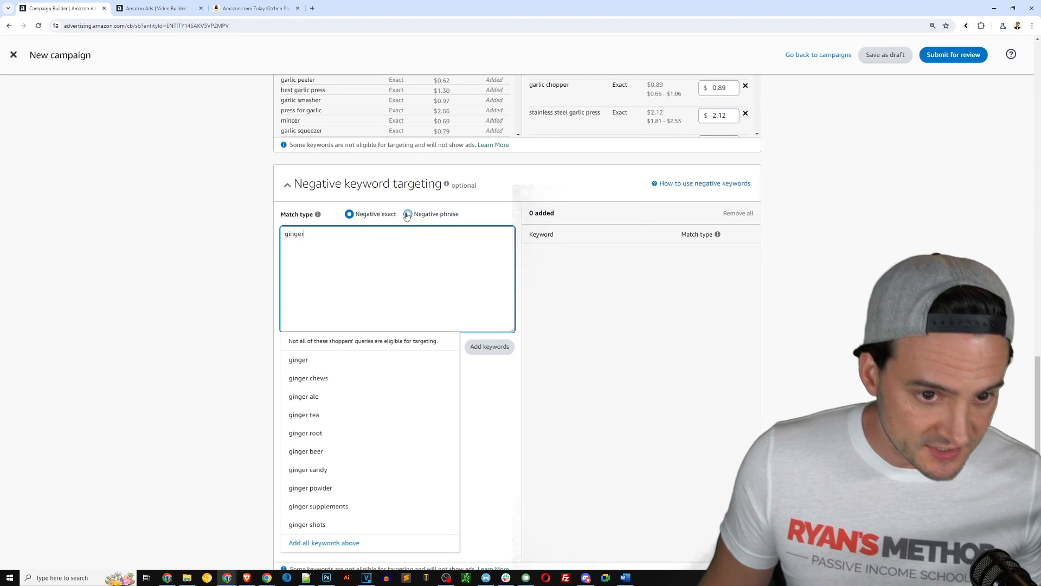
left_click(408, 213)
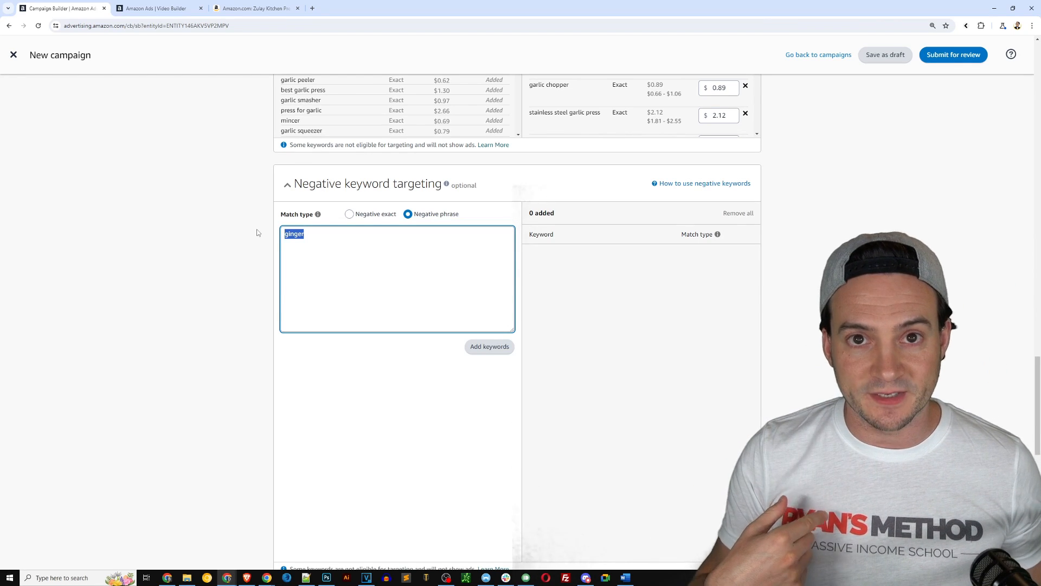
left_click(489, 346)
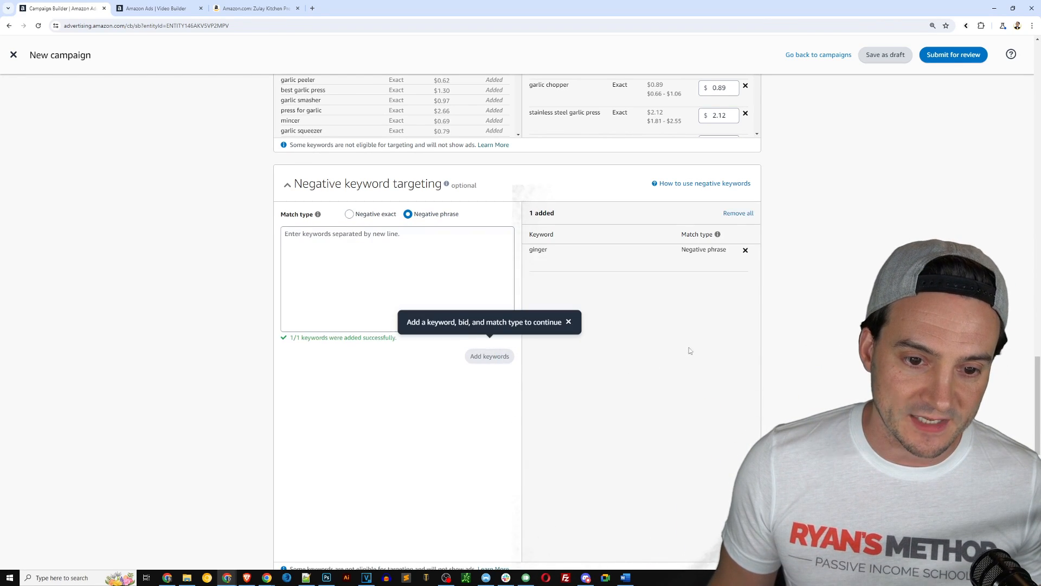
- Replace the default ad name in Create an ad with 'Garlic Press 001'
scroll("down", 3)
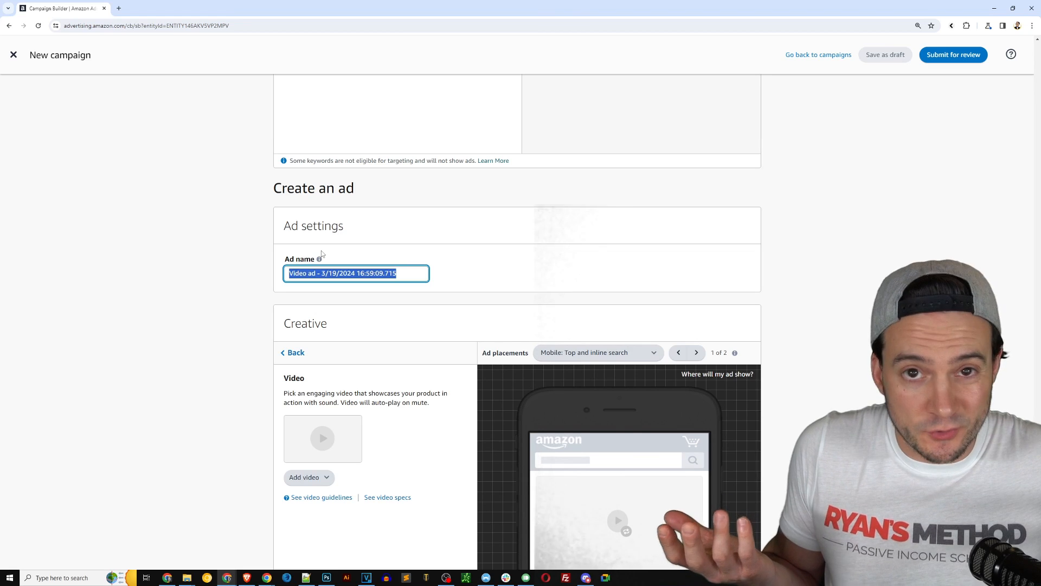
type("Garlic Press 001")
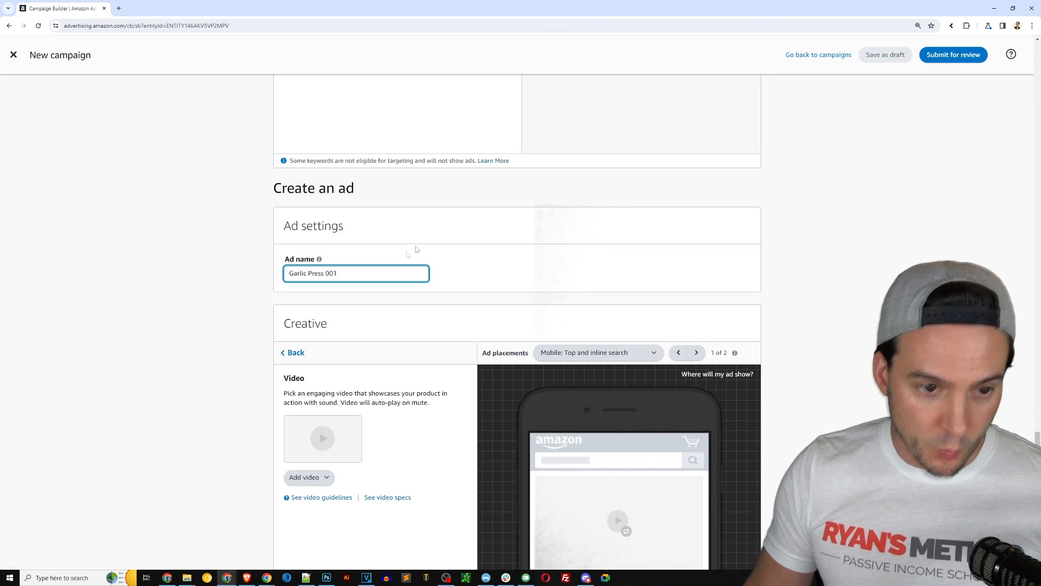
triple_click(355, 273)
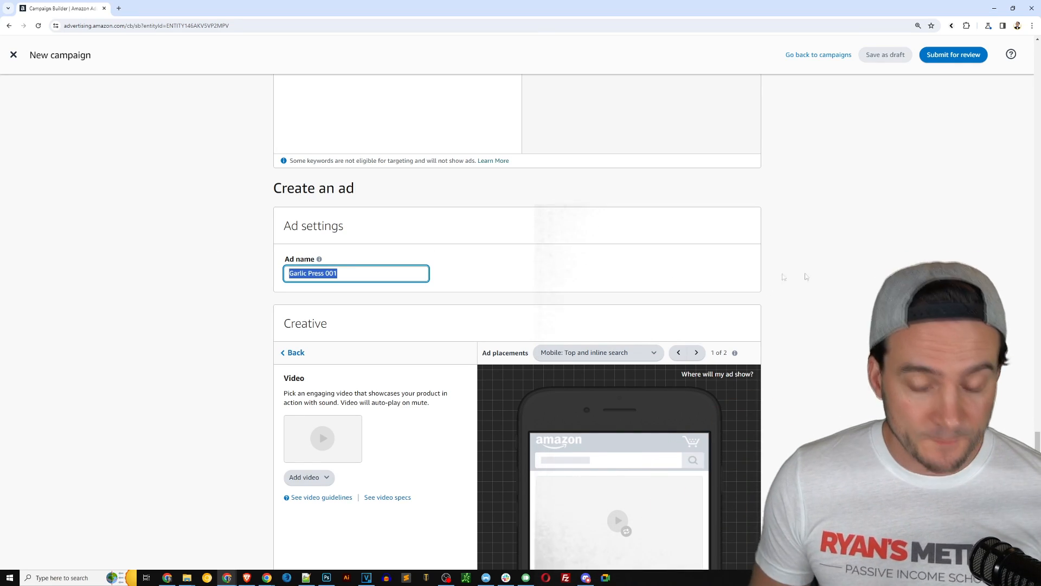
scroll("down", 3)
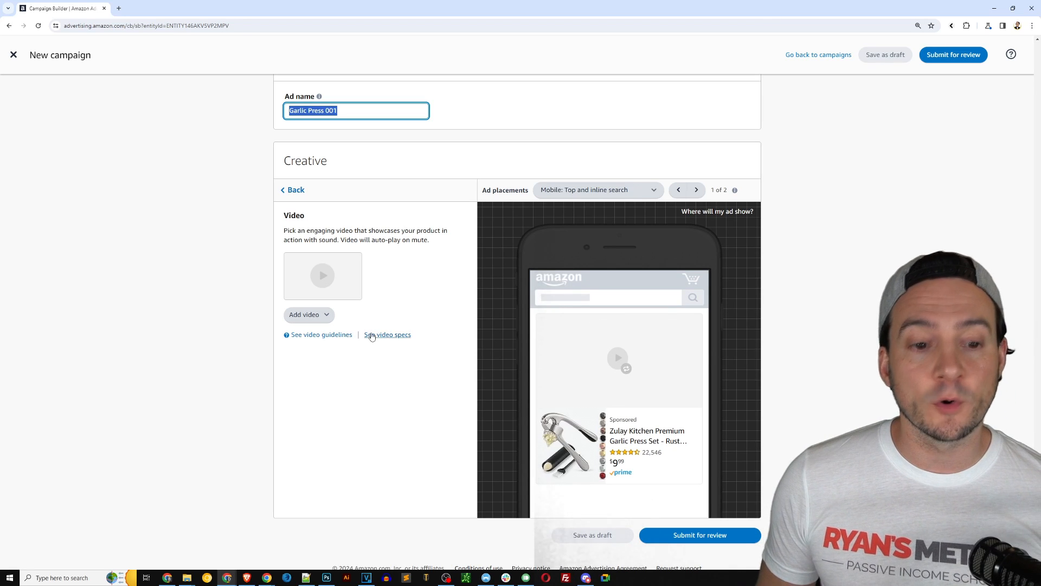
- Apply Garlic Press.mp4 (1920x1080, 16 seconds) from creative assets as the ad video
left_click(305, 314)
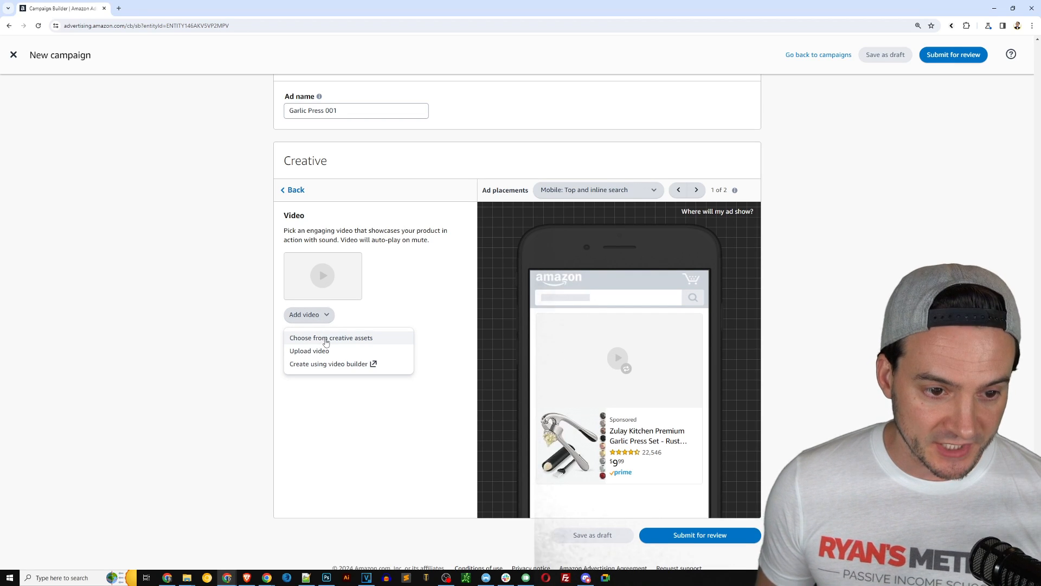
left_click(331, 338)
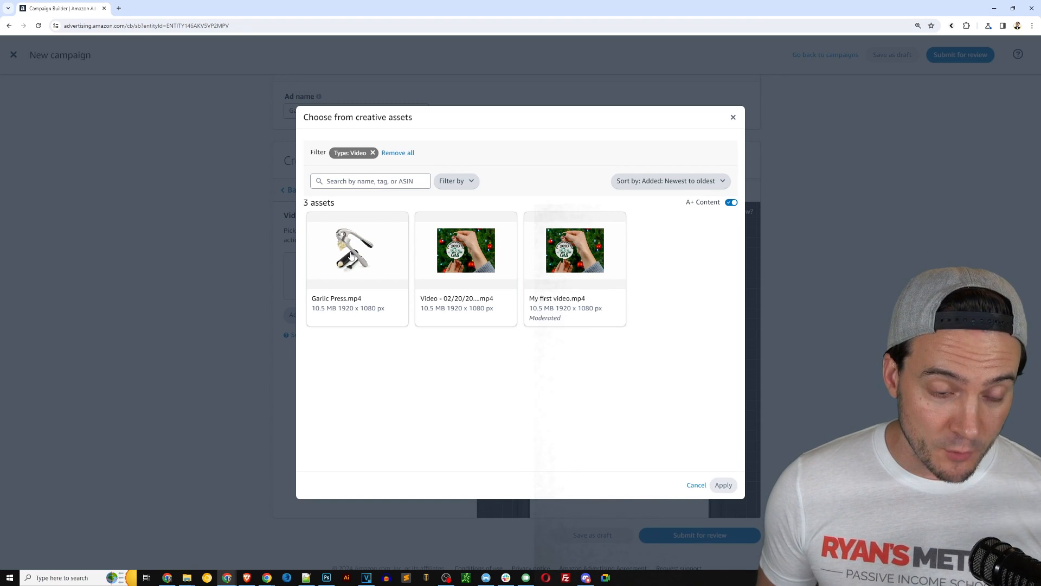
left_click(357, 250)
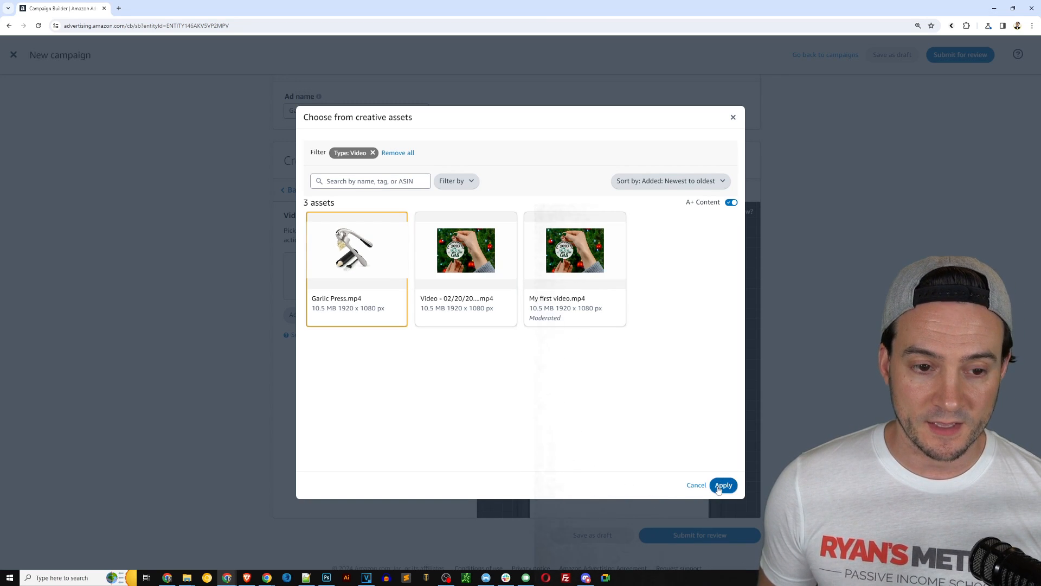
left_click(723, 485)
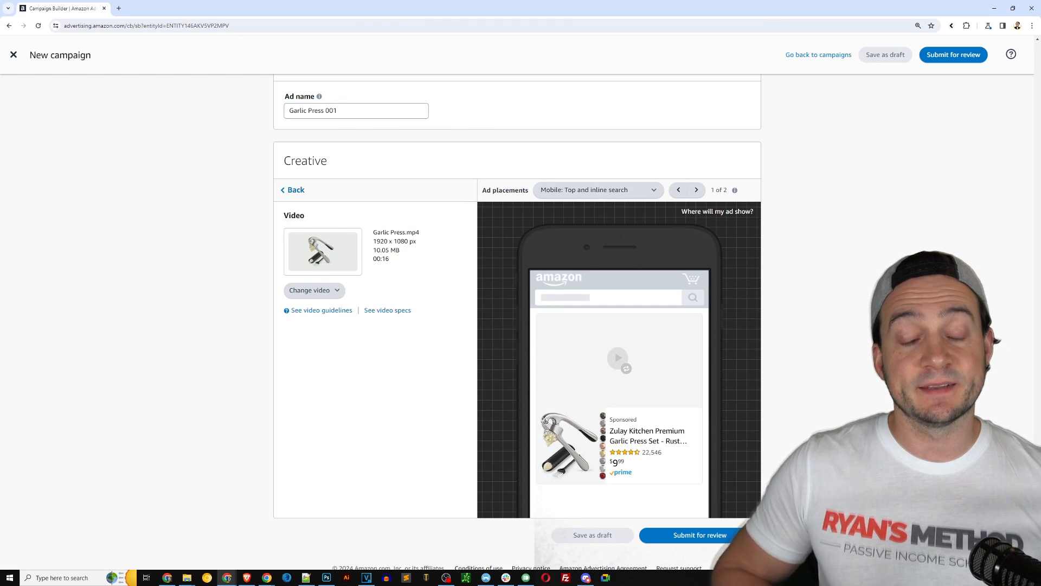